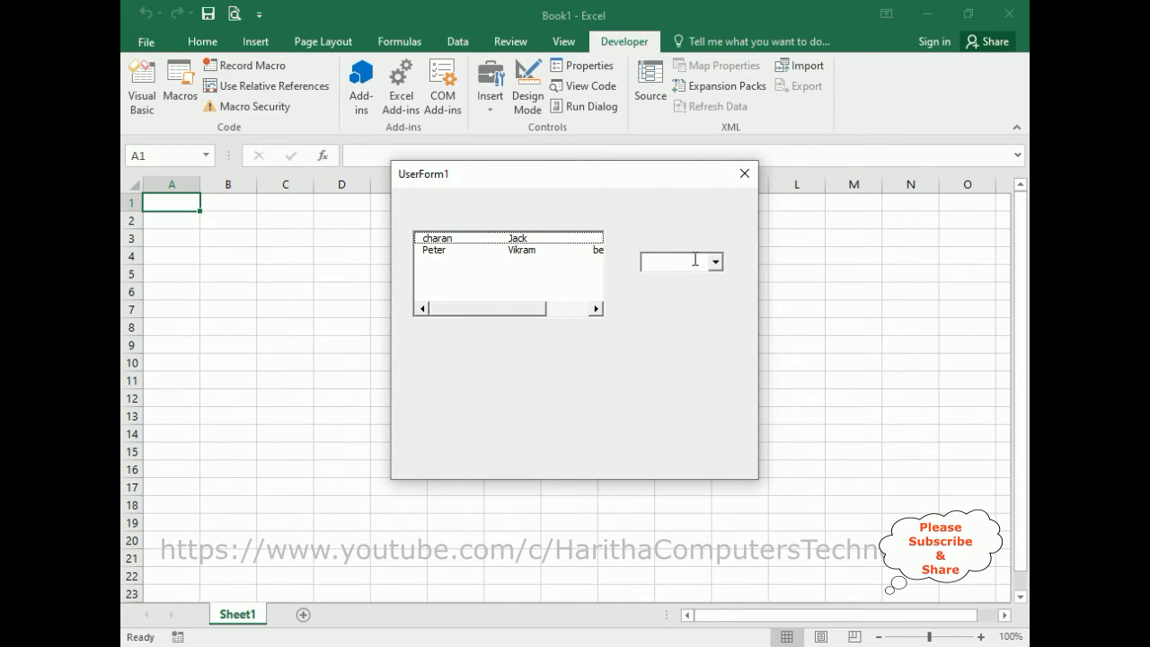
Check the combo box's dropdown of names on the running UserForm1, then close the form.
{"action": "left_click", "coordinate": [715, 260]}
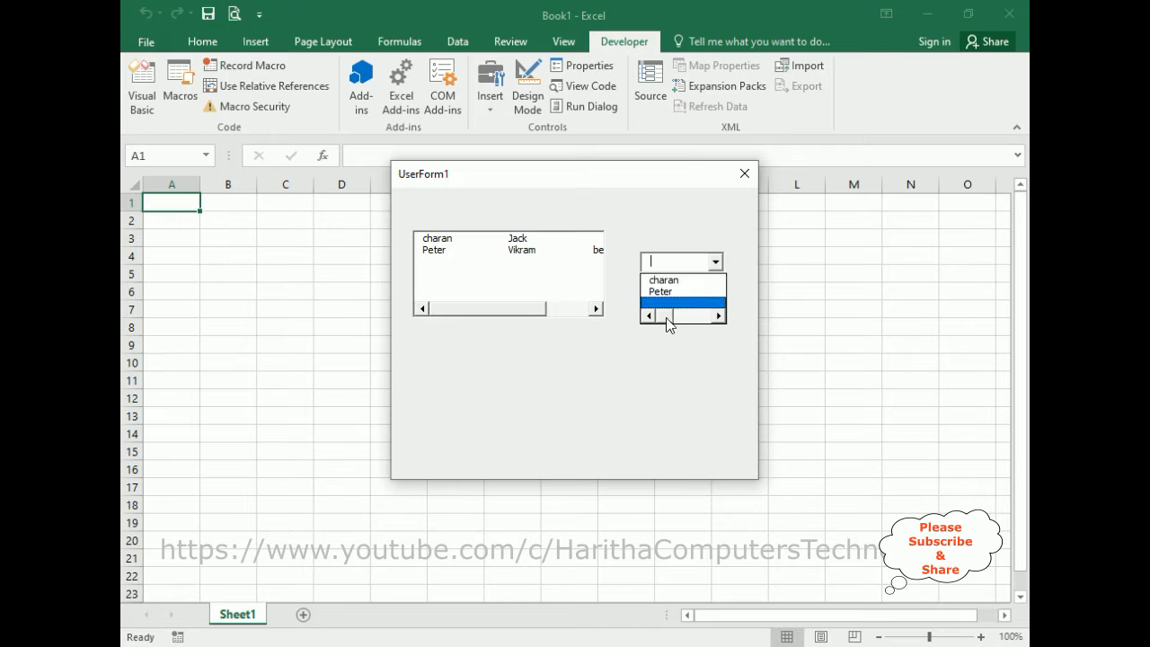
{"action": "left_click", "coordinate": [743, 173]}
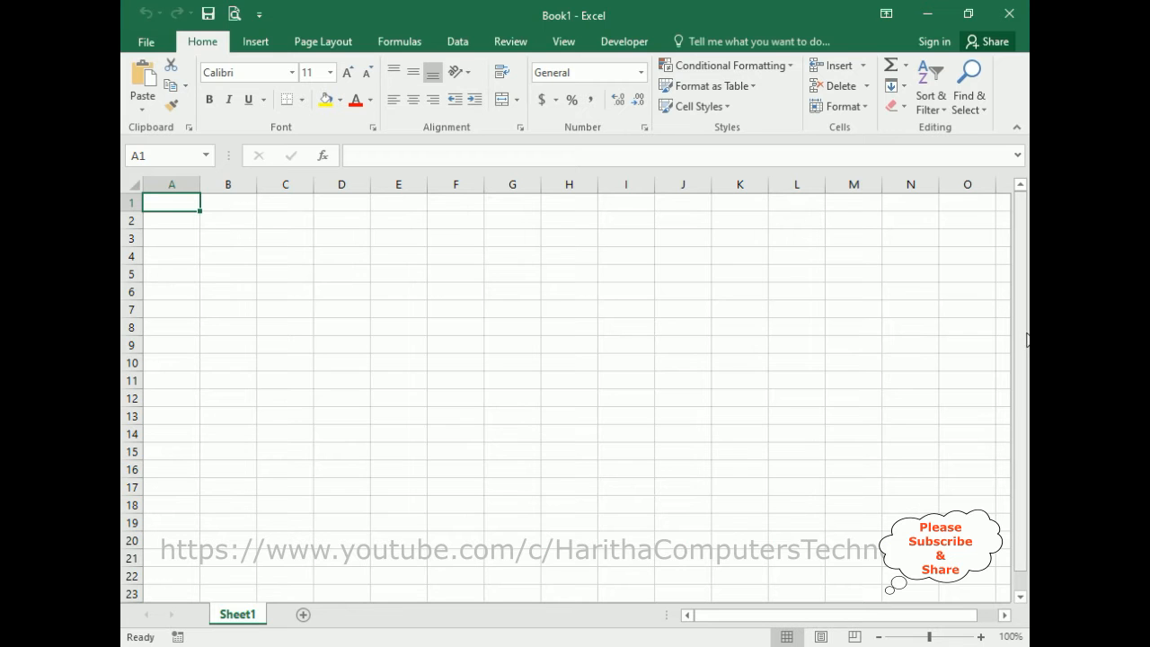
{"action": "mouse_move", "coordinate": [646, 336]}
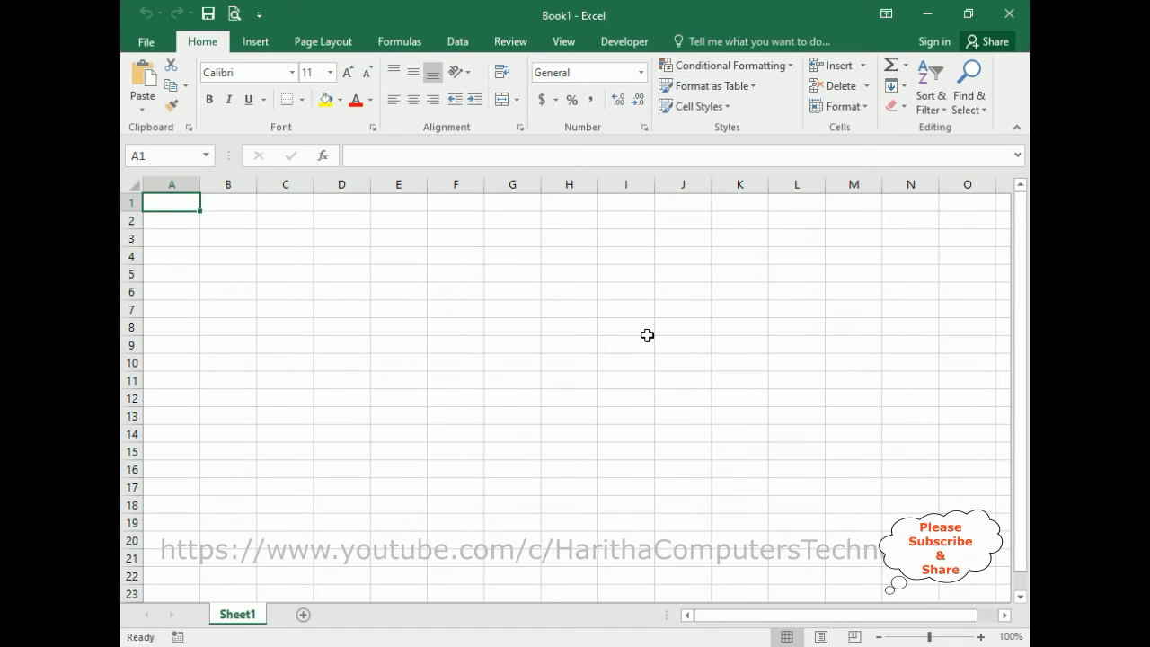
{"action": "mouse_move", "coordinate": [712, 338]}
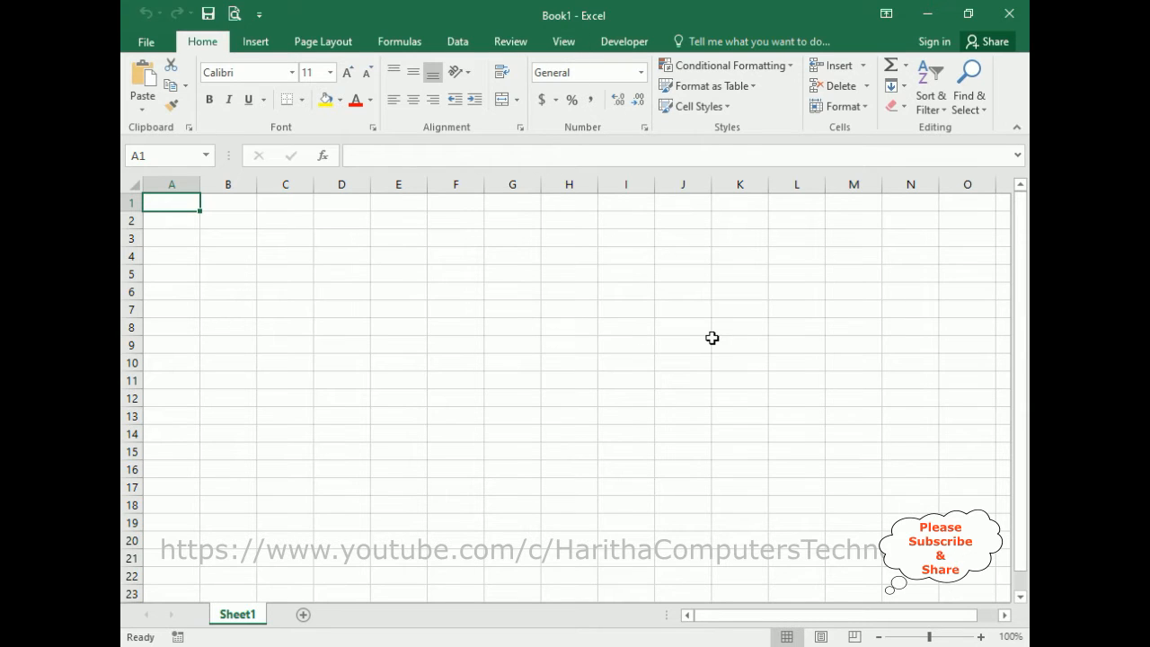
{"action": "mouse_move", "coordinate": [672, 321]}
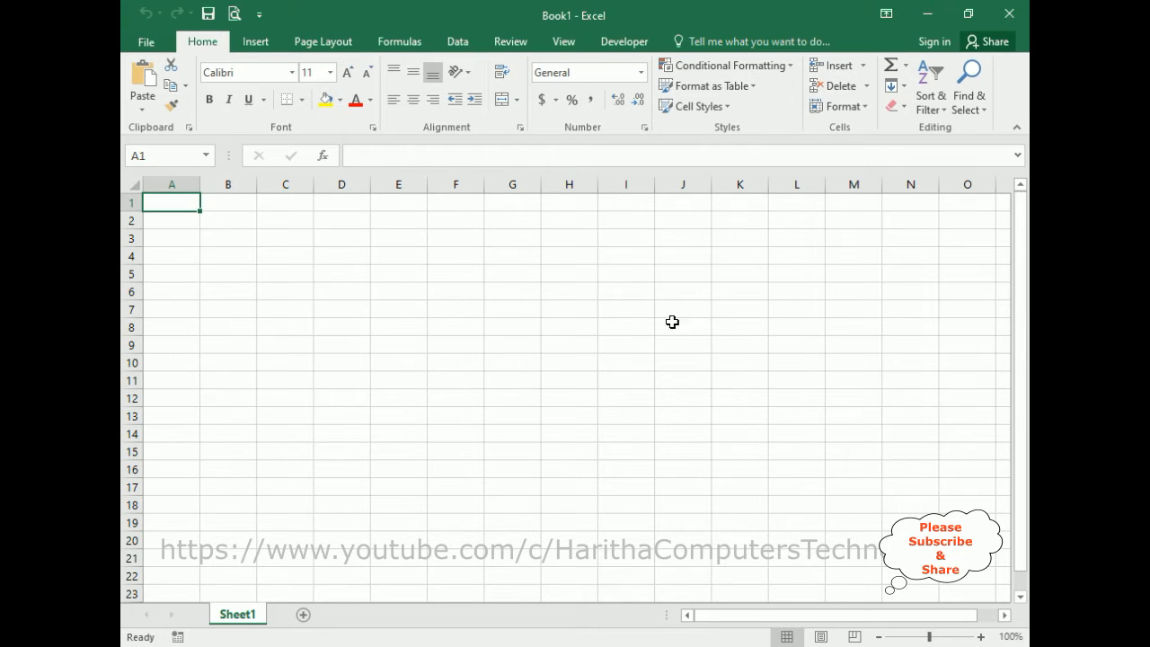
From the Developer tab's Visual Basic editor, insert a new blank UserForm into Book1.
{"action": "left_click", "coordinate": [623, 41]}
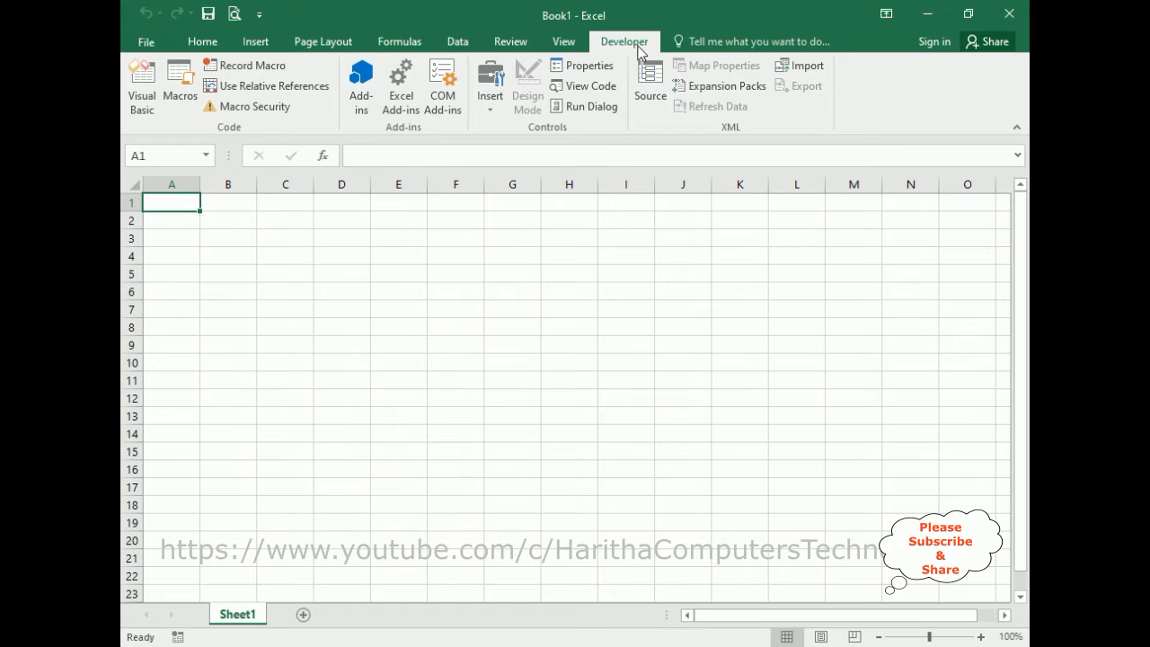
{"action": "left_click", "coordinate": [140, 86]}
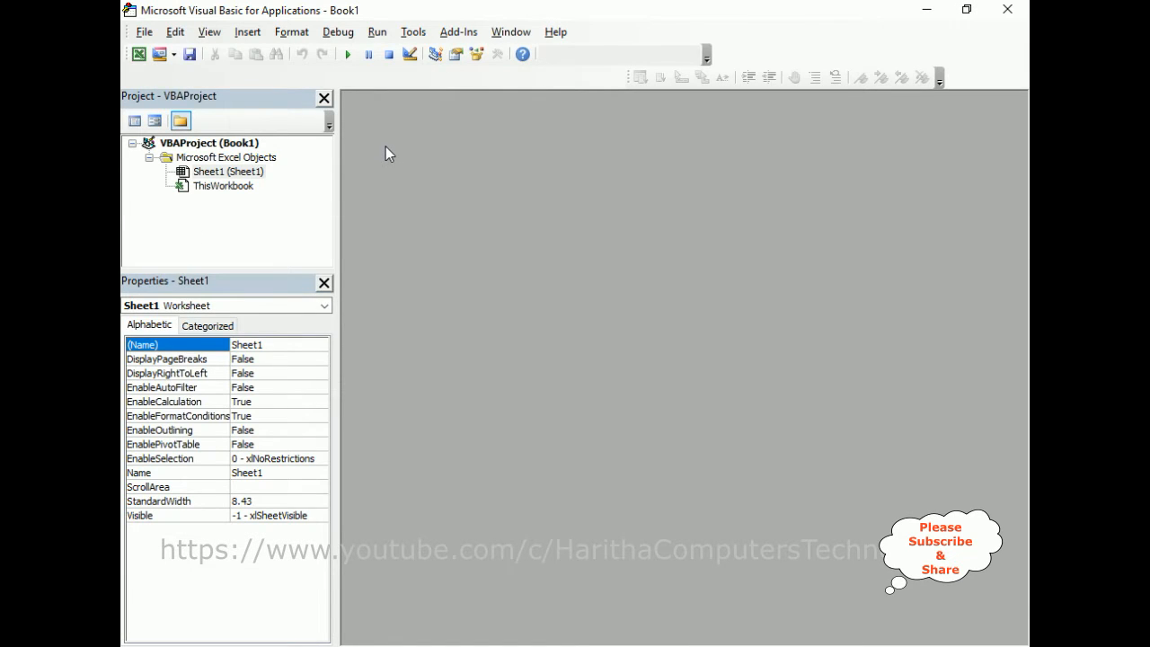
{"action": "left_click", "coordinate": [248, 32]}
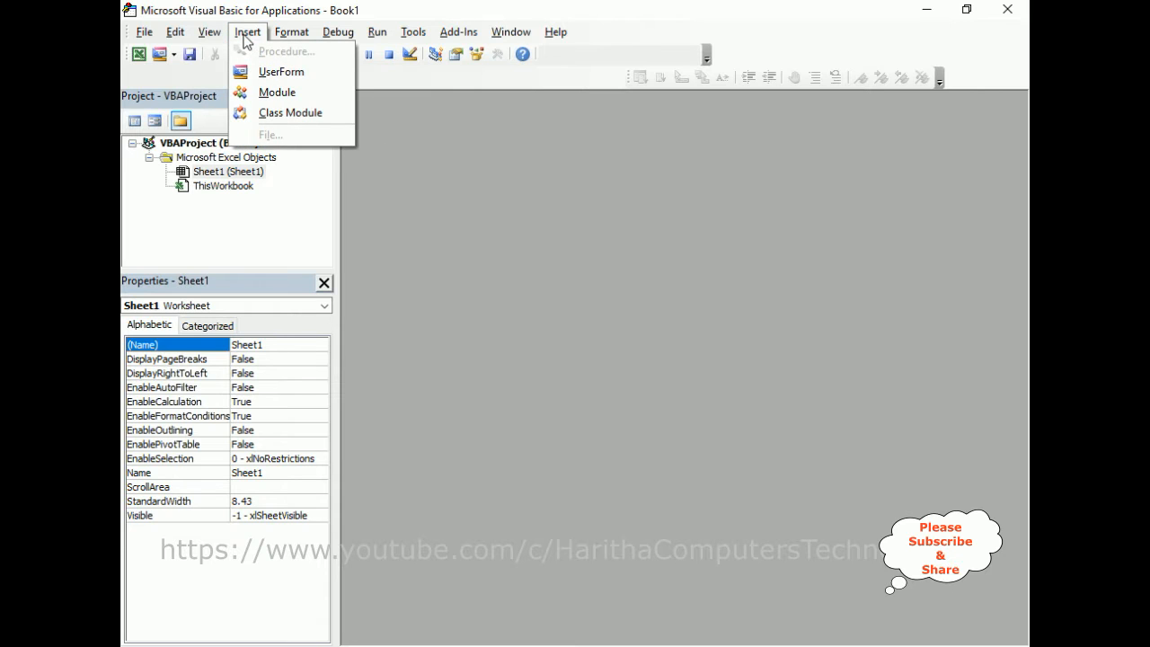
{"action": "left_click", "coordinate": [281, 72]}
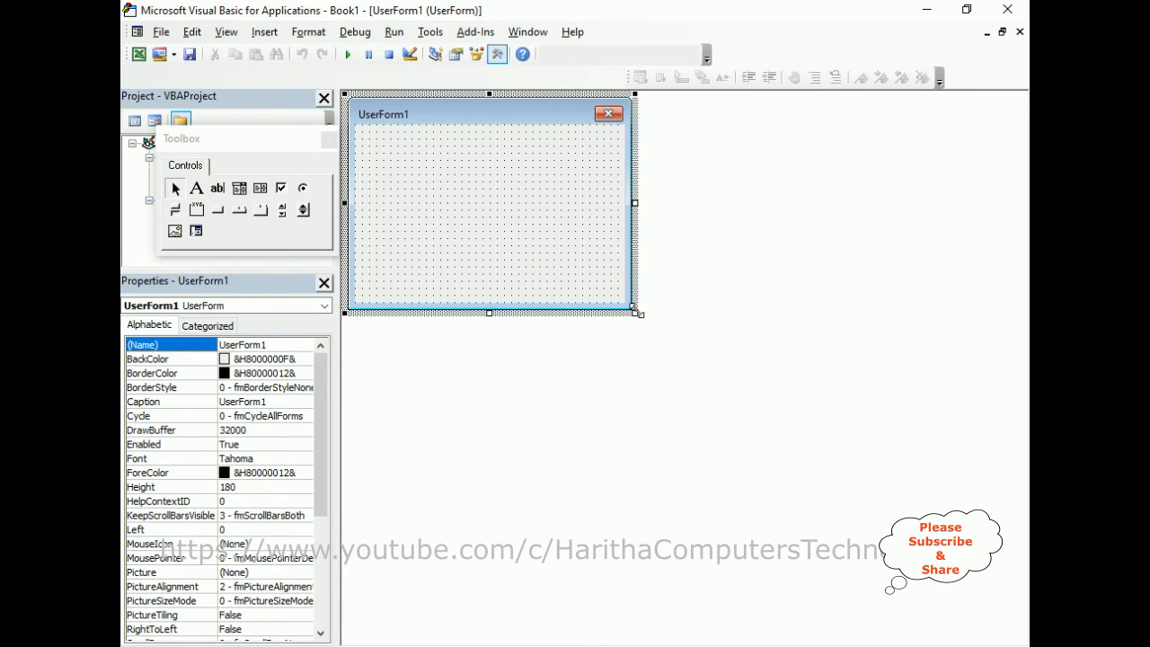
Enlarge UserForm1 and remove the extra second list box, keeping one list box and one combo box.
{"action": "left_click_drag", "start_coordinate": [636, 312], "coordinate": [730, 424]}
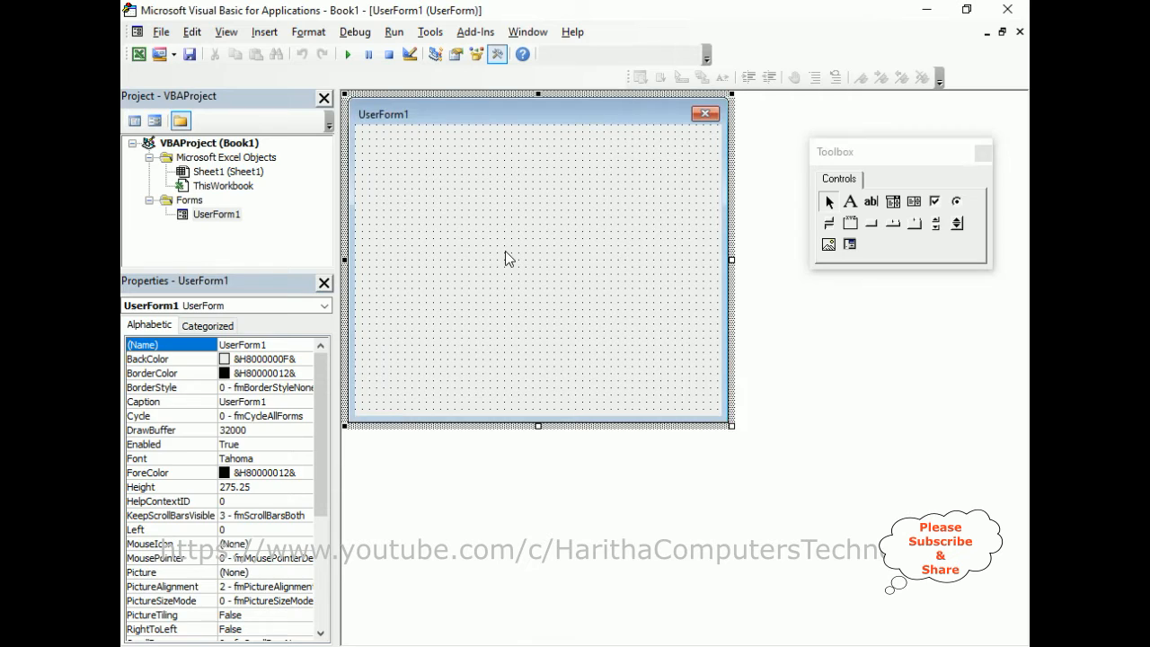
{"action": "mouse_move", "coordinate": [898, 215]}
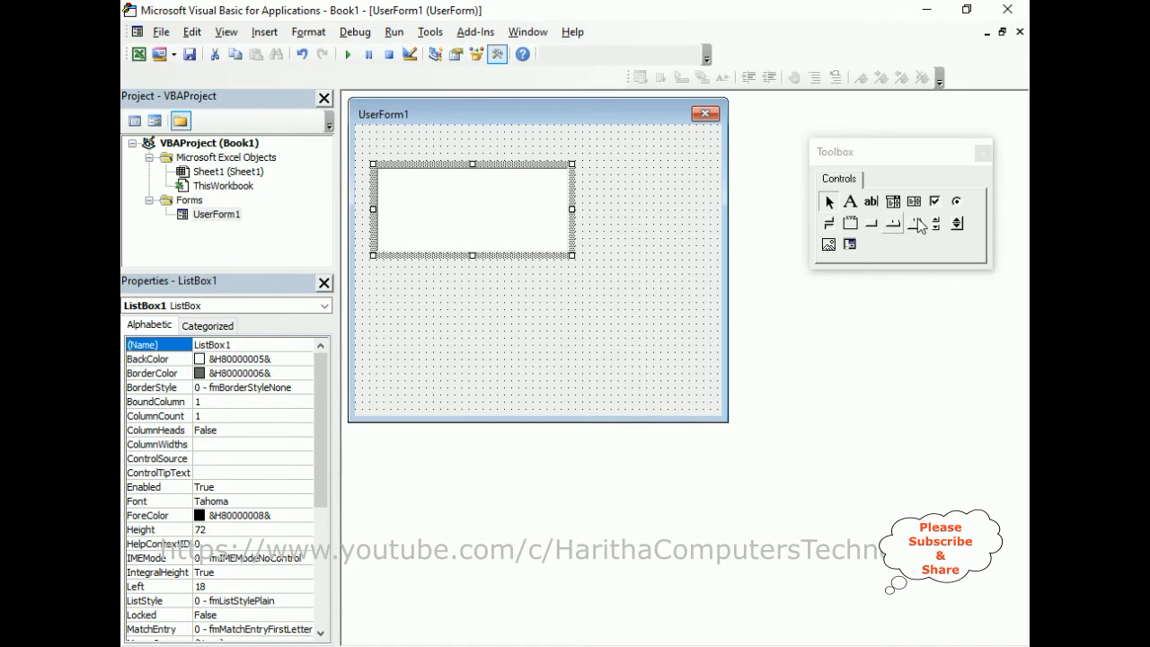
{"action": "double_click", "coordinate": [471, 208]}
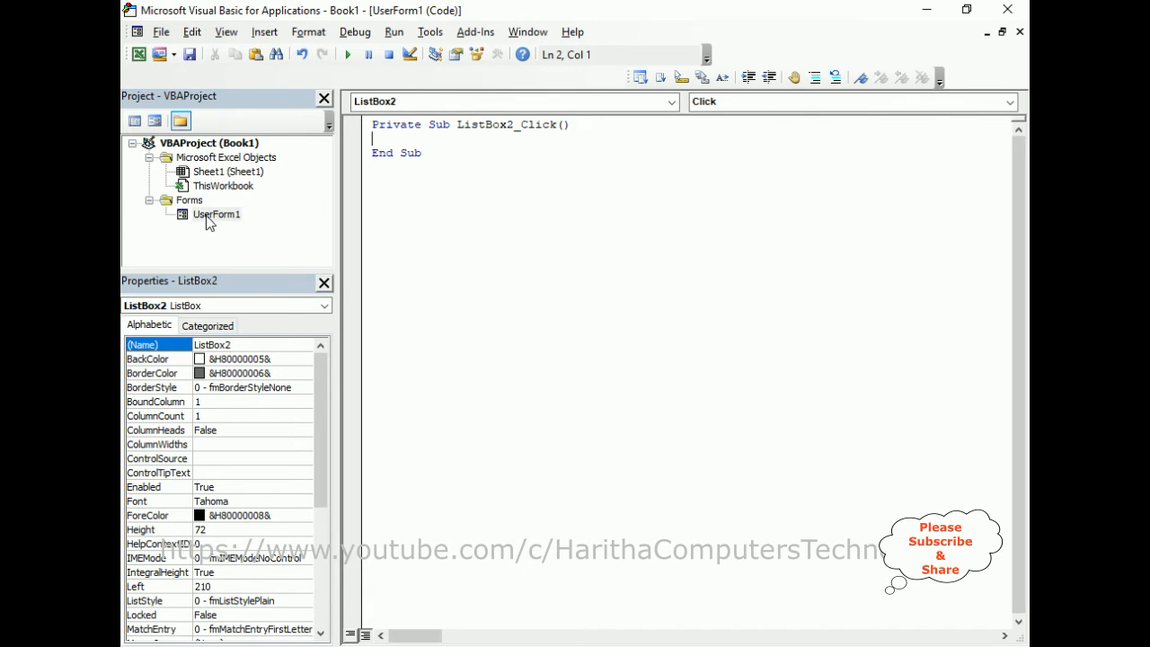
{"action": "double_click", "coordinate": [216, 213]}
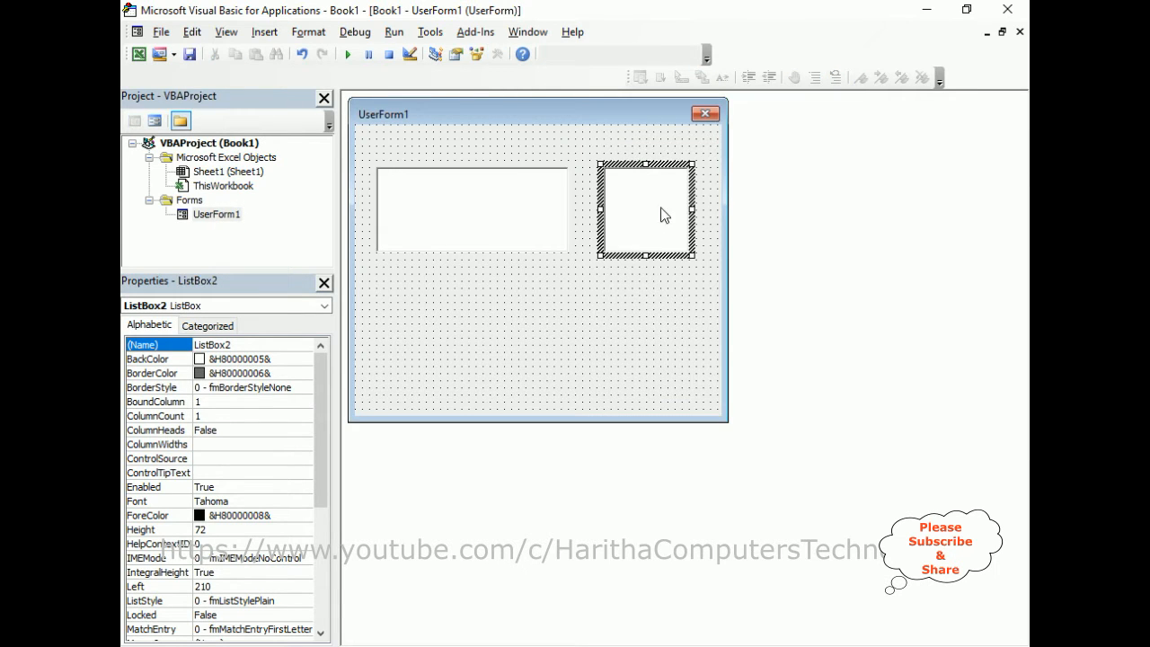
{"action": "right_click", "coordinate": [647, 208]}
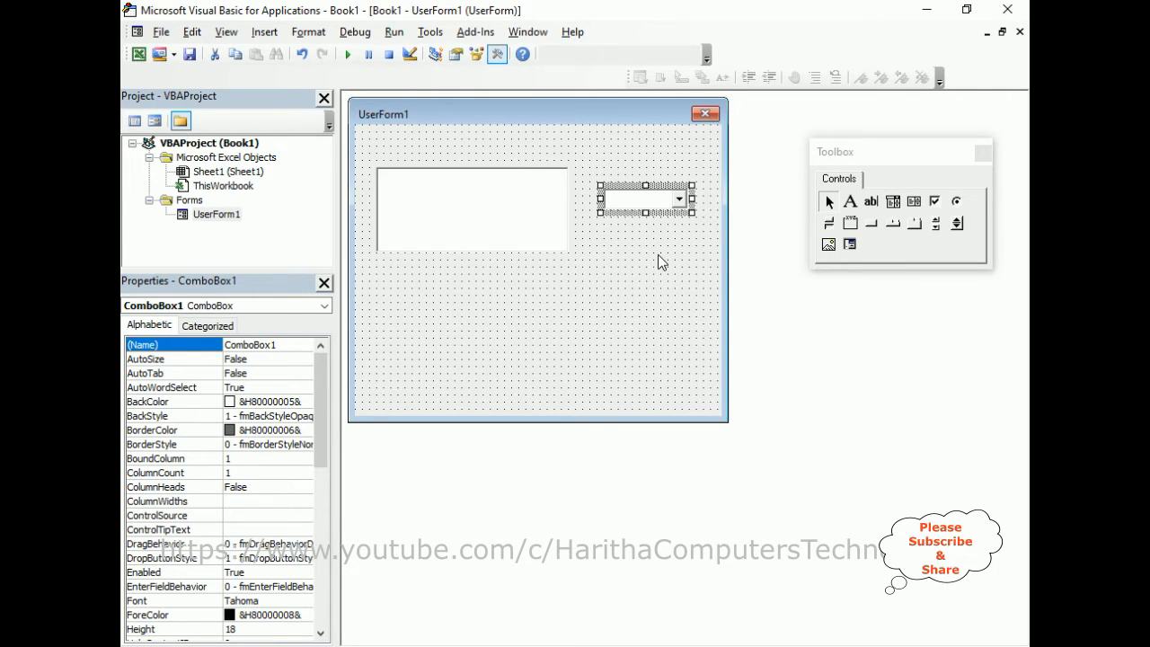
{"action": "mouse_move", "coordinate": [510, 266]}
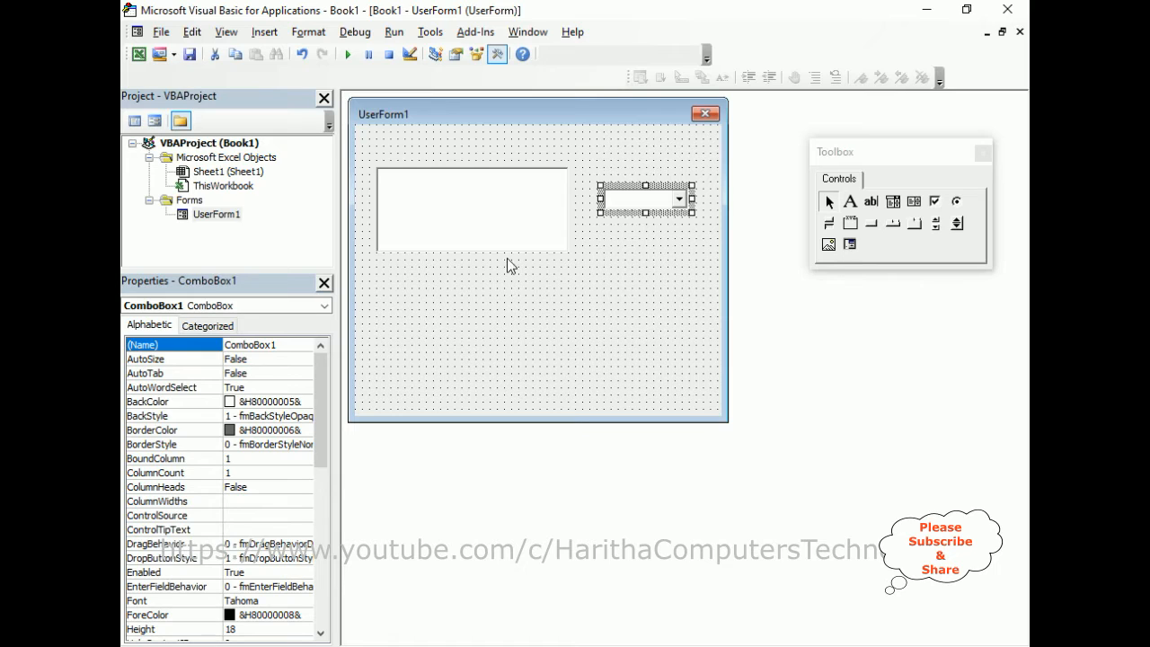
{"action": "mouse_move", "coordinate": [549, 299]}
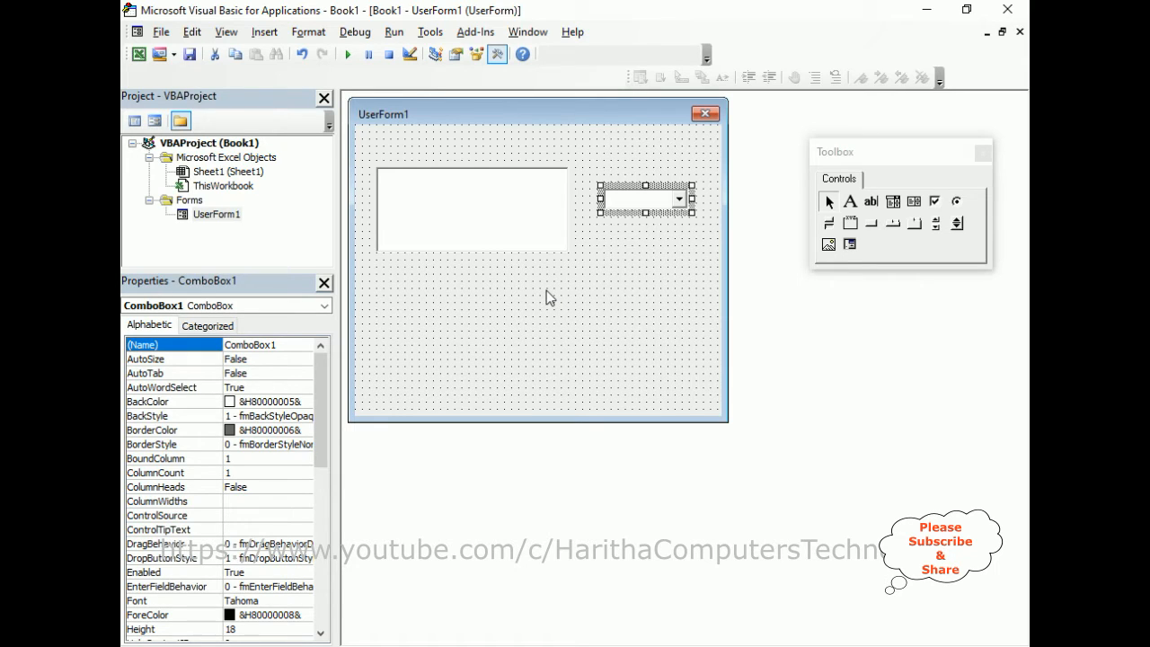
{"action": "mouse_move", "coordinate": [453, 293]}
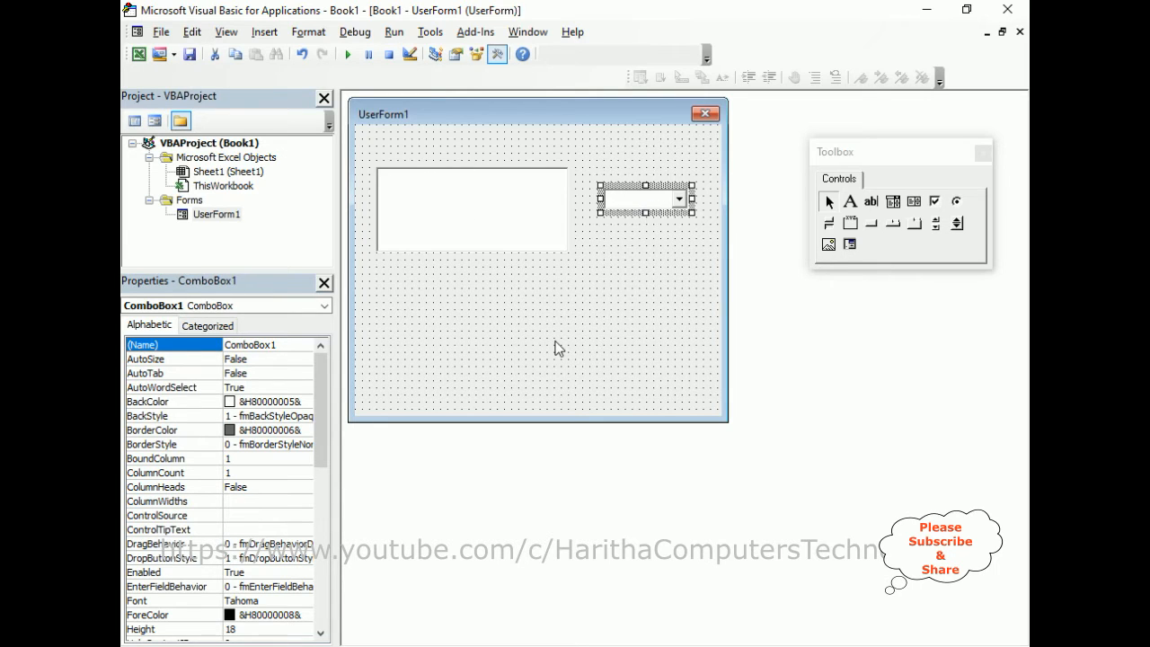
View UserForm1's code and clear the old stub procedures.
{"action": "right_click", "coordinate": [512, 350]}
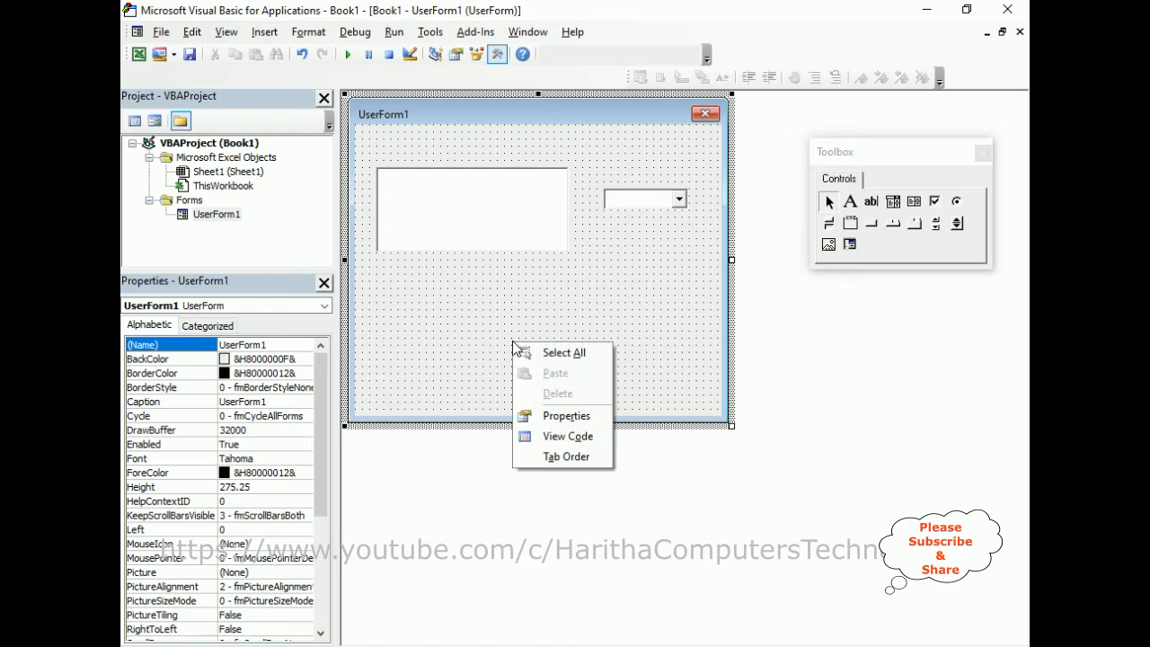
{"action": "left_click", "coordinate": [568, 437]}
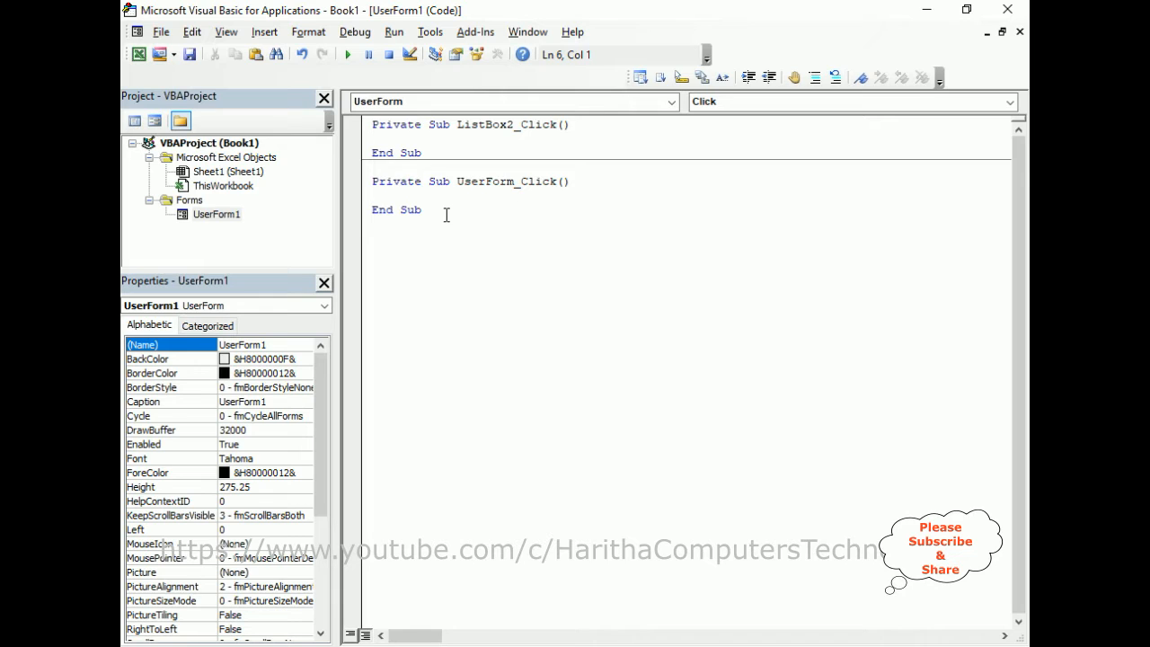
{"action": "left_click", "coordinate": [424, 151]}
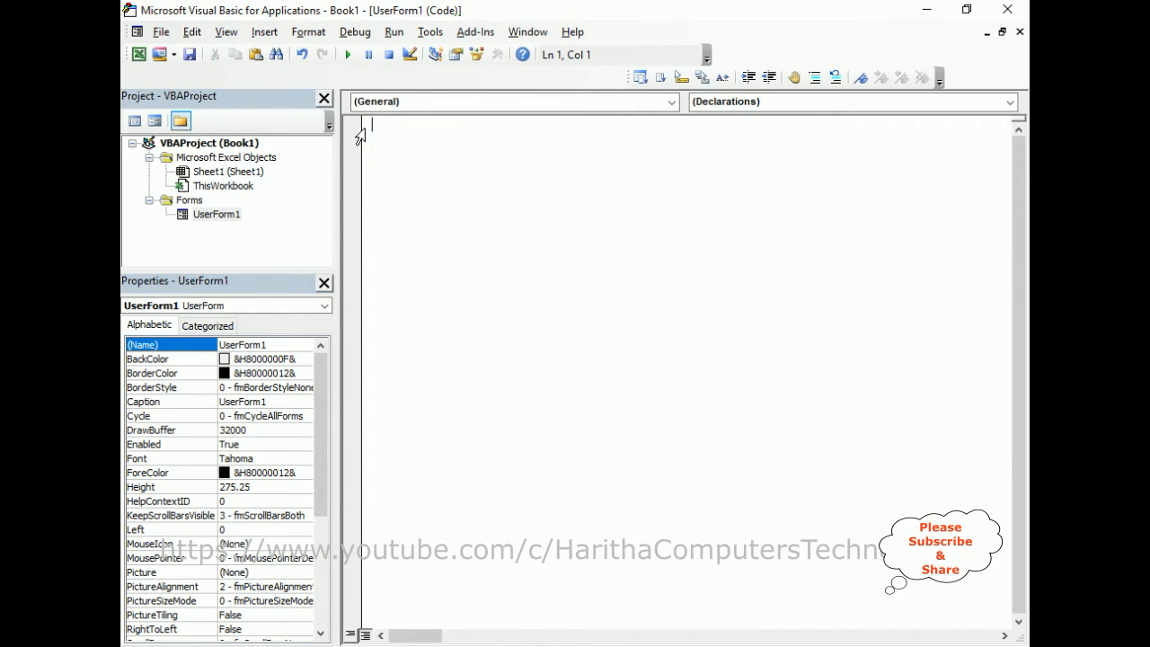
Create an empty UserForm_Initialize procedure from the object and event dropdowns.
{"action": "left_click", "coordinate": [670, 101]}
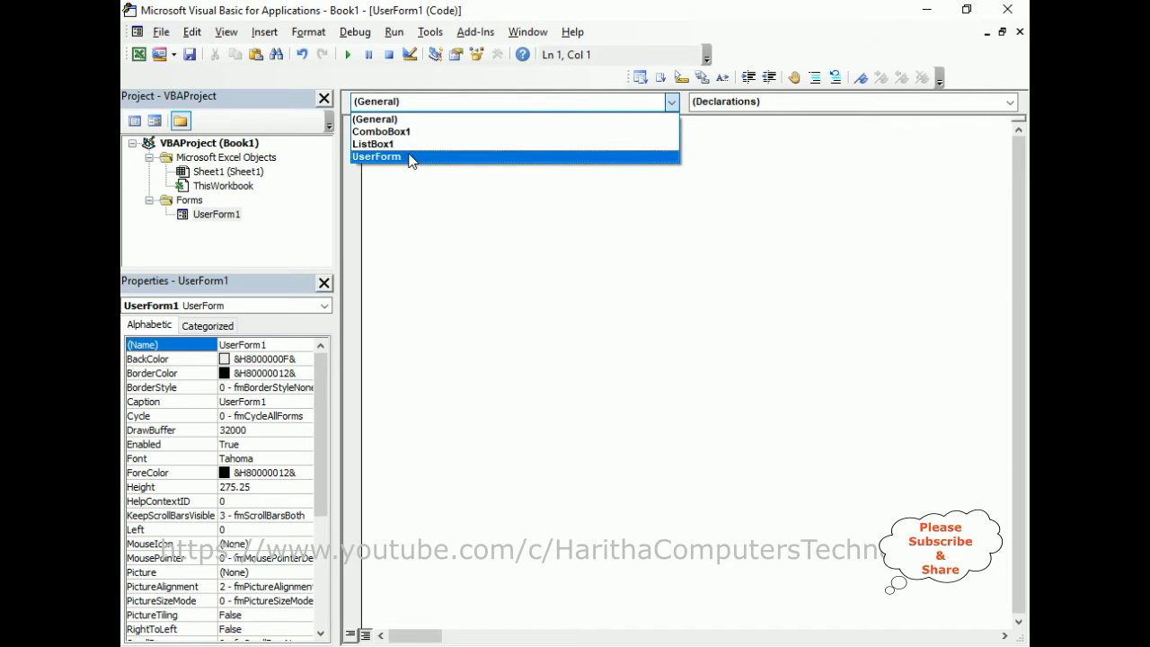
{"action": "left_click", "coordinate": [378, 155]}
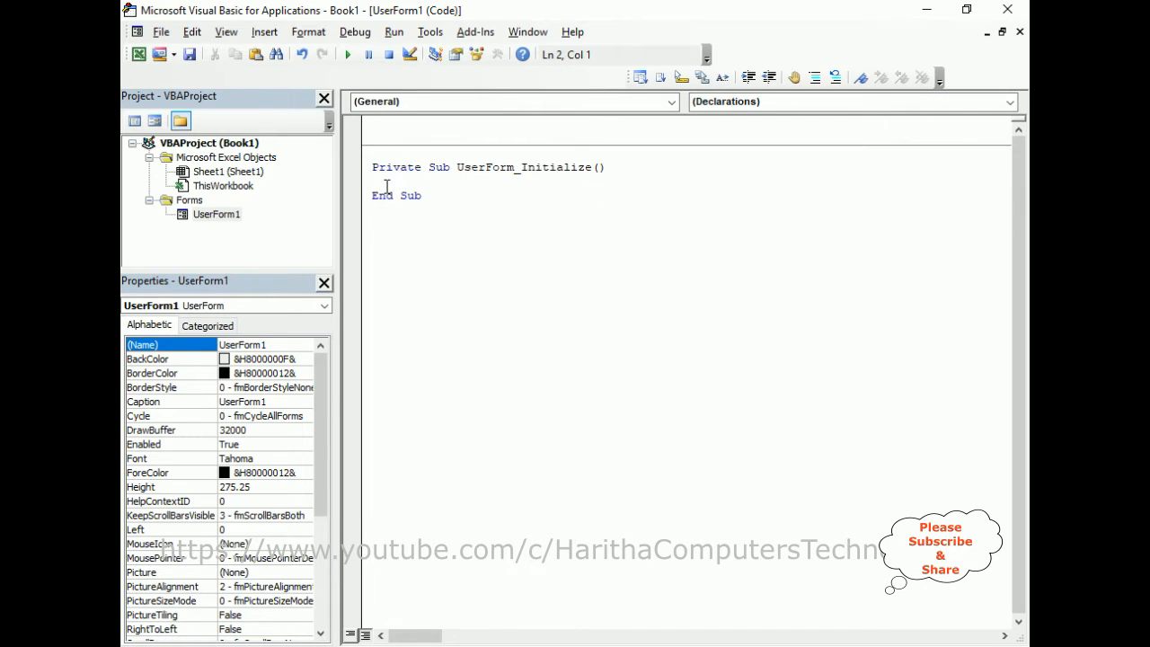
{"action": "left_click", "coordinate": [381, 179]}
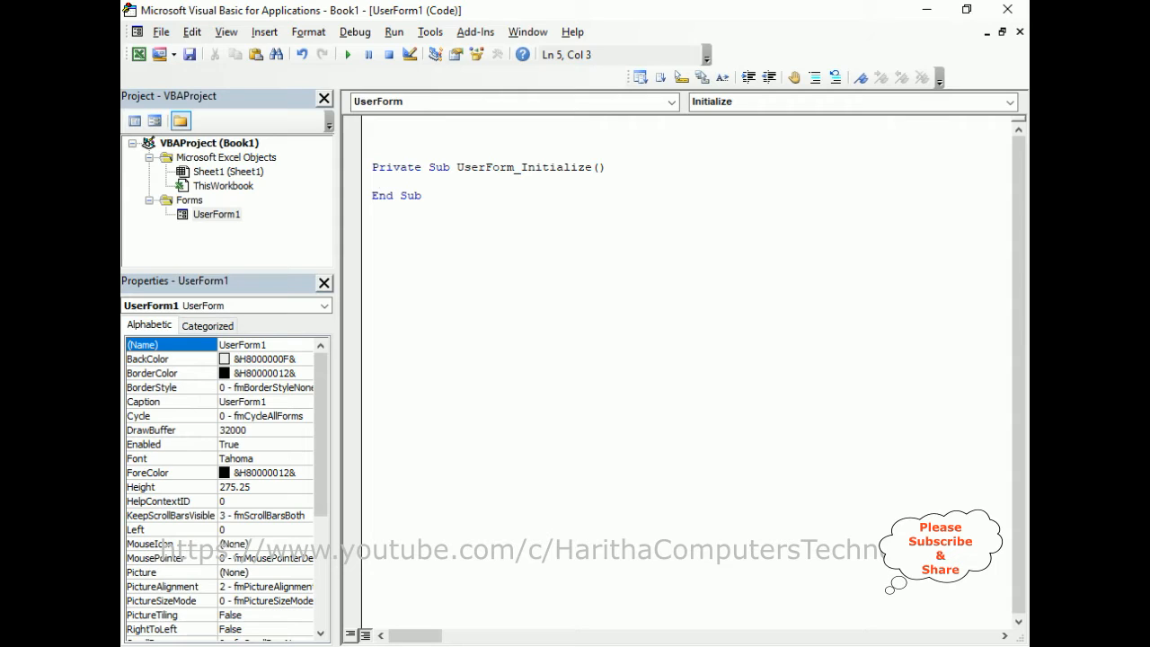
Declare myArray(1 To 3, 1 To 3) As String.
{"action": "type", "text": "dim"}
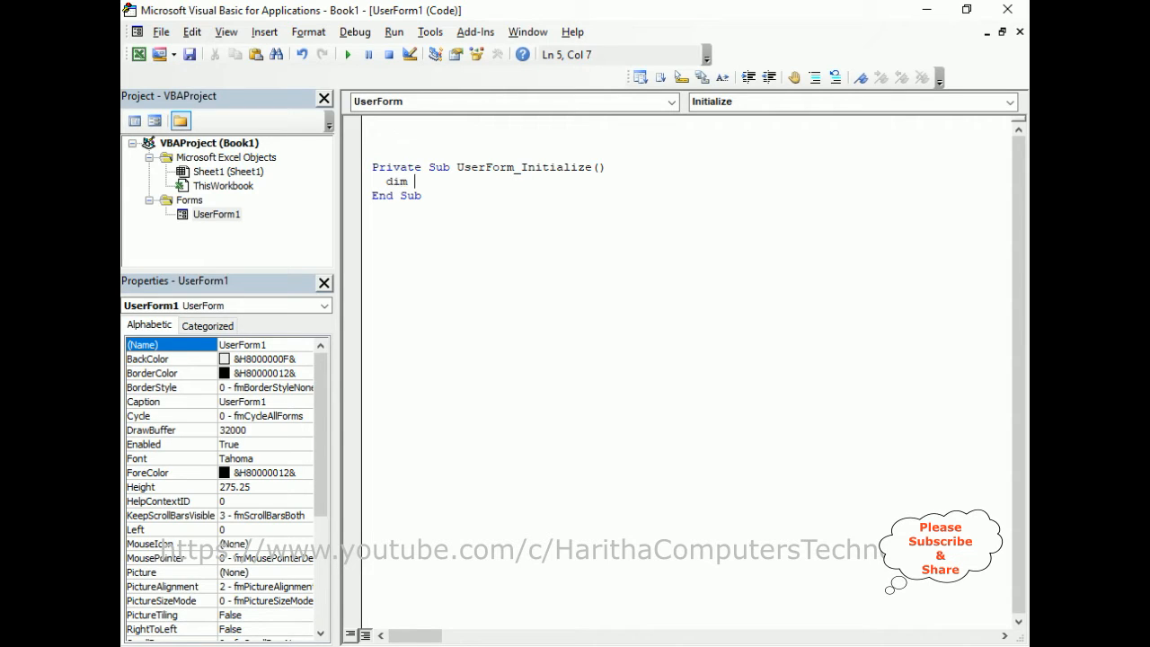
{"action": "type", "text": "myArray"}
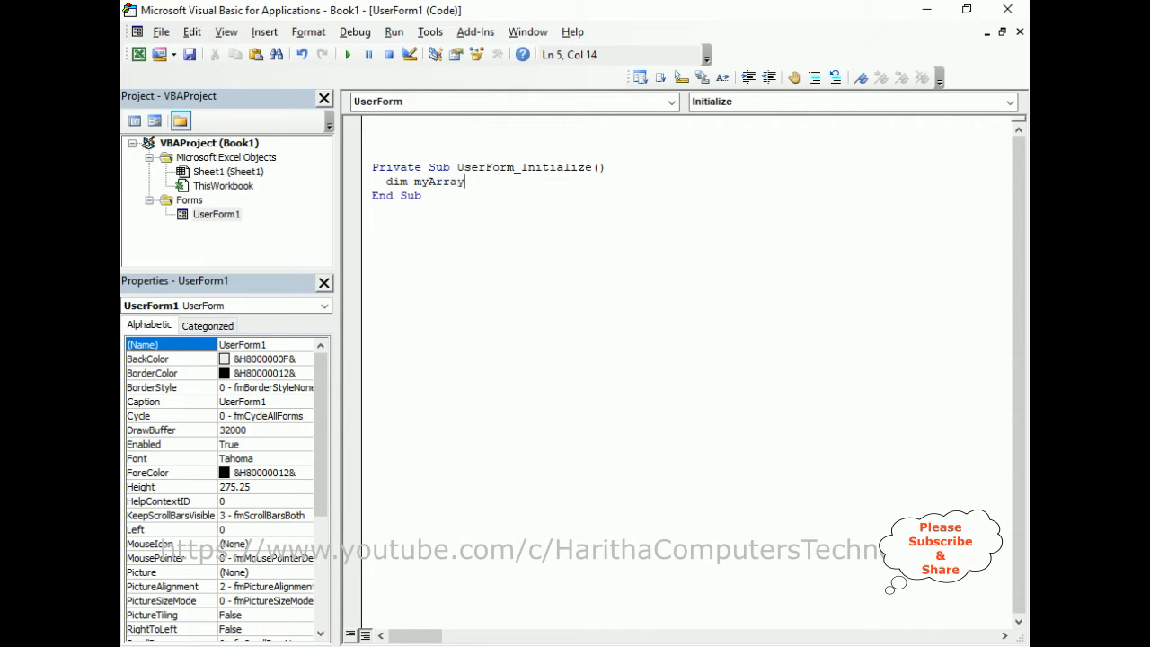
{"action": "type", "text": "("}
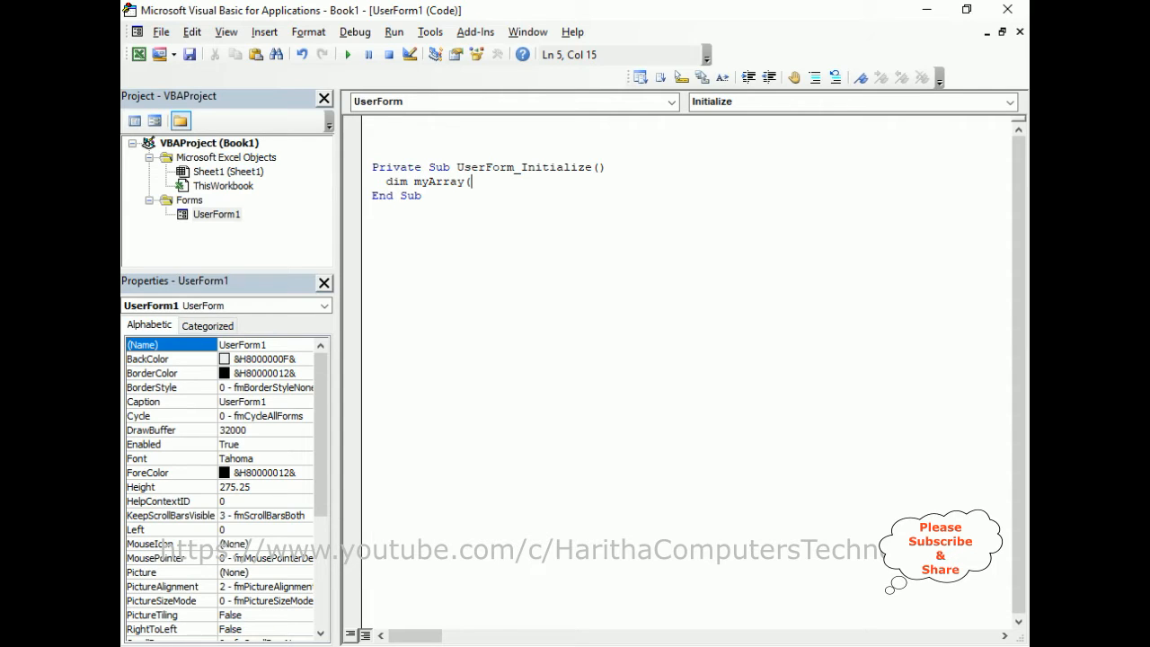
{"action": "type", "text": "1"}
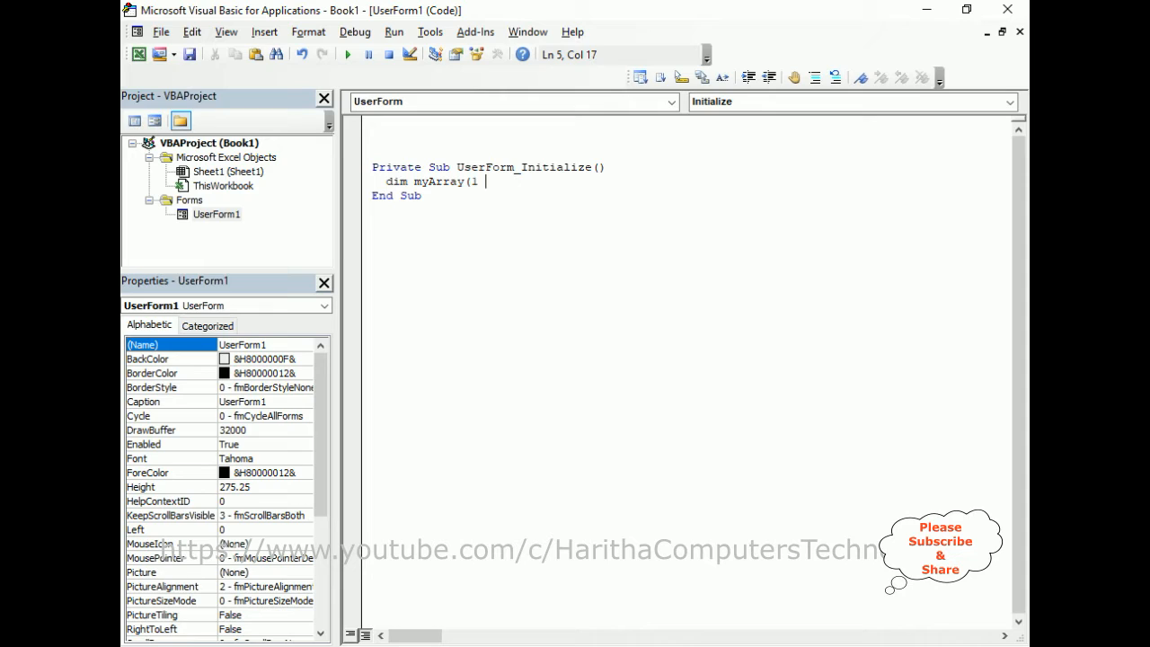
{"action": "type", "text": "to 3,"}
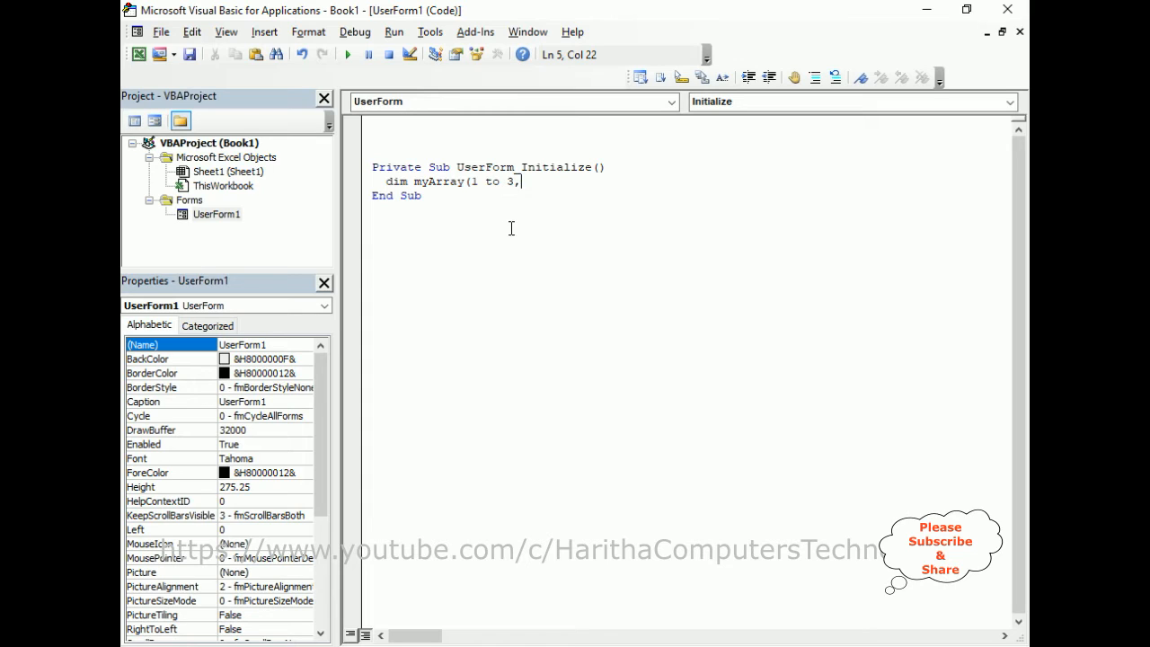
{"action": "type", "text": "1 to"}
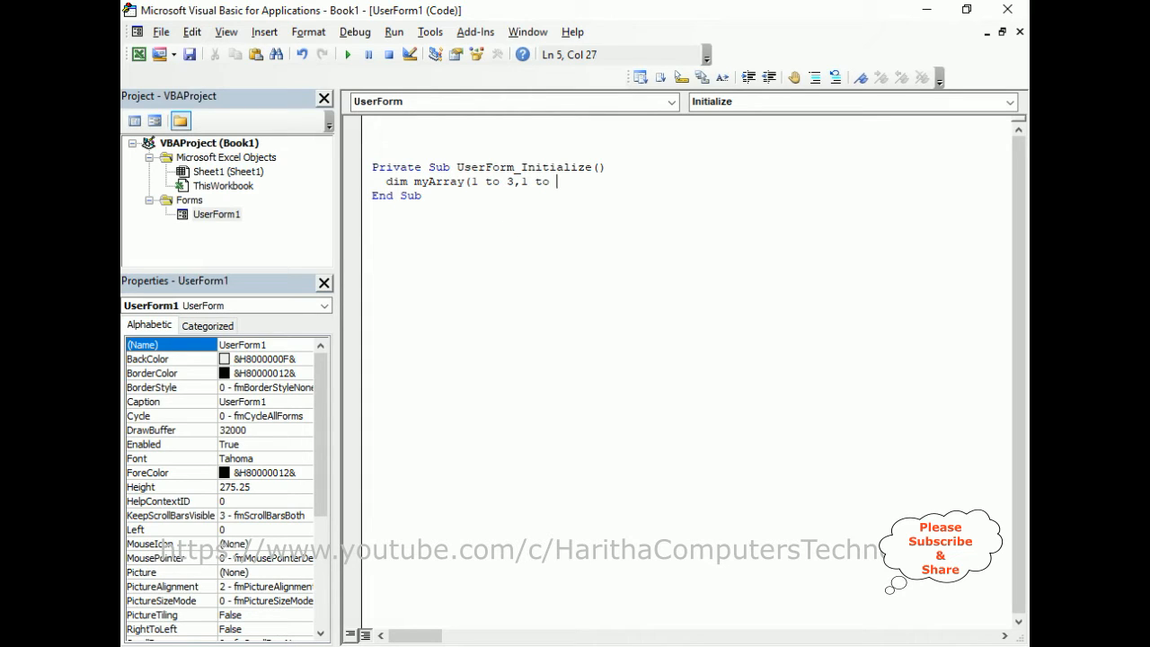
{"action": "type", "text": "3)"}
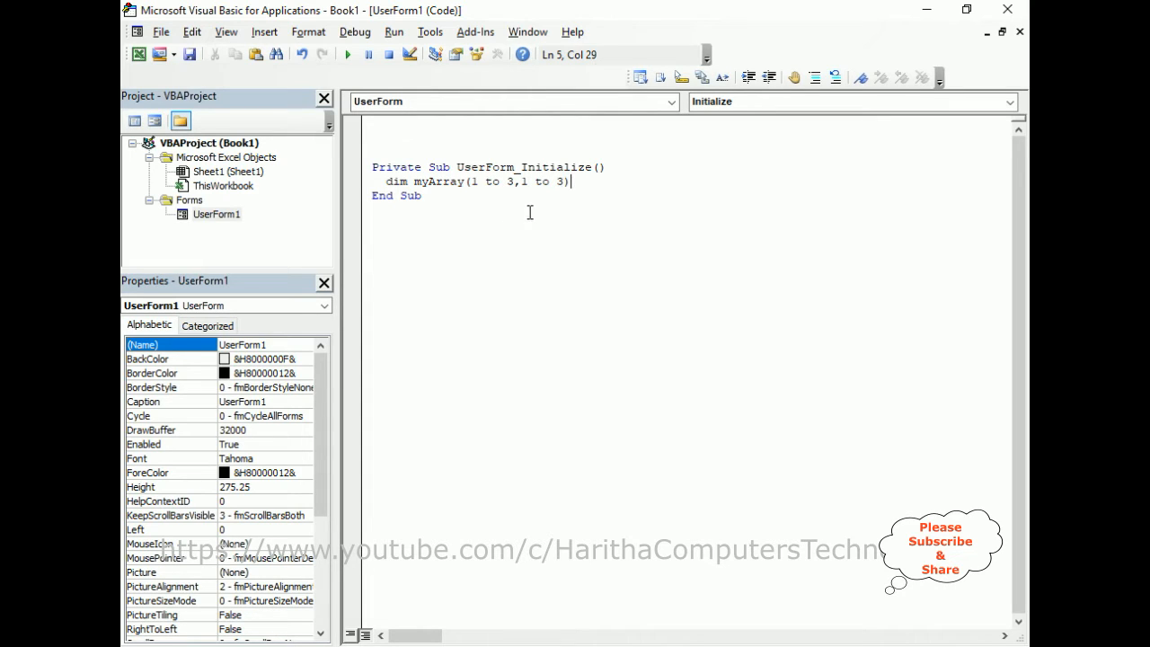
{"action": "type", "text": "as st"}
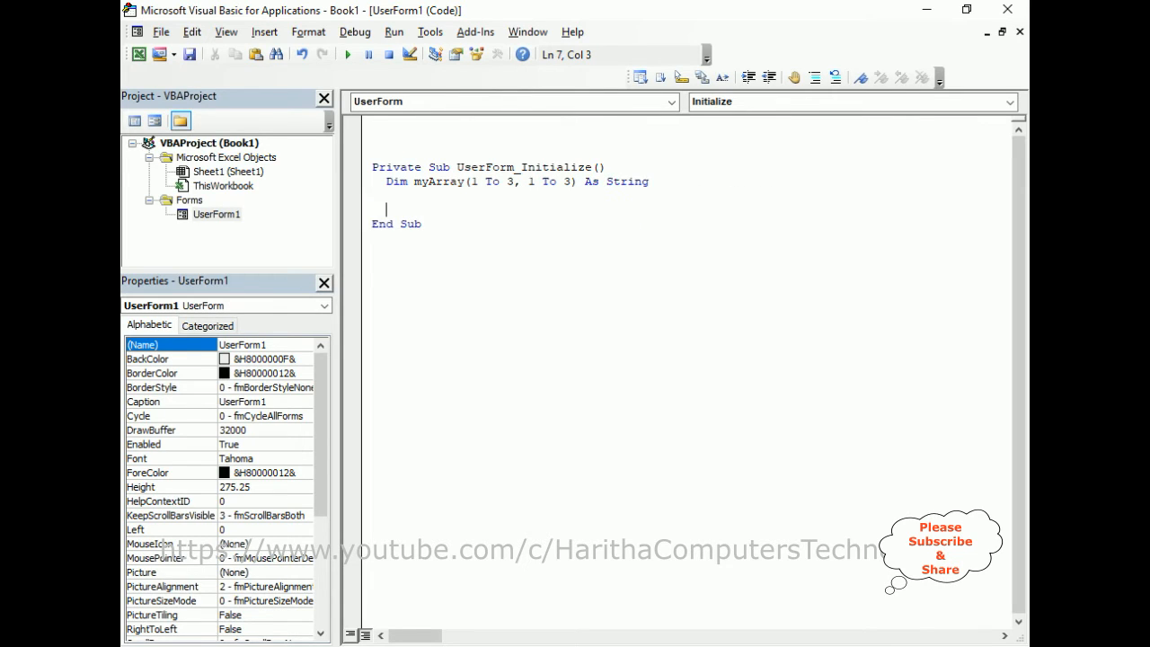
Assign myArray(1,1) = "charan" and myArray(1,2) = "Jack".
{"action": "type", "text": "myArray"}
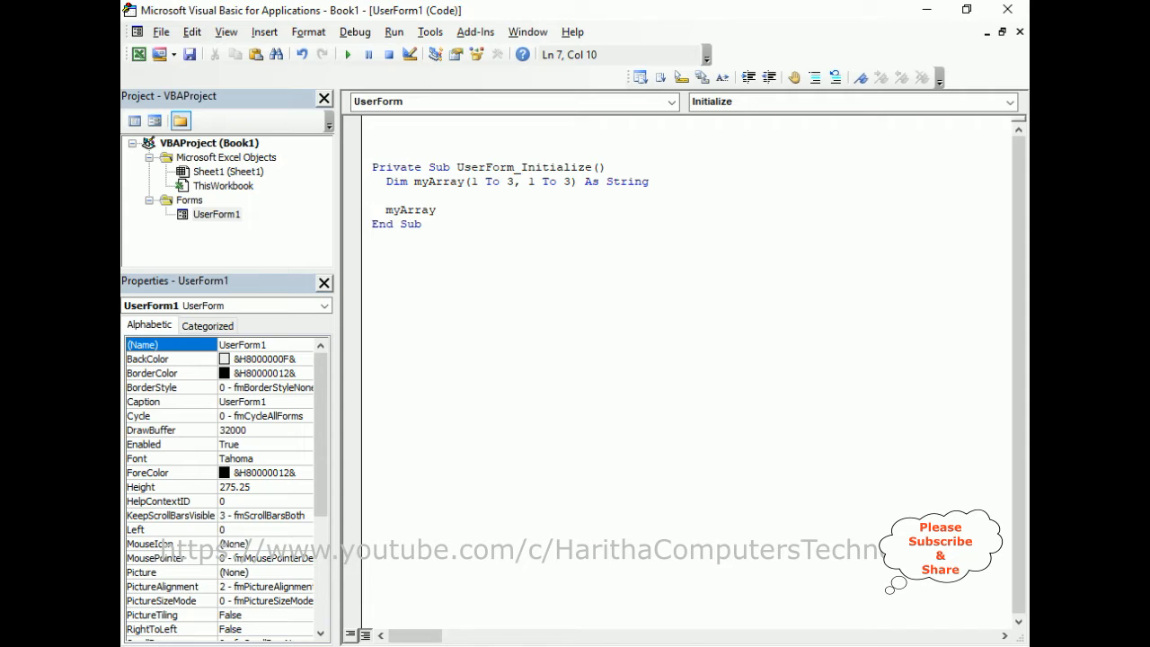
{"action": "type", "text": "("}
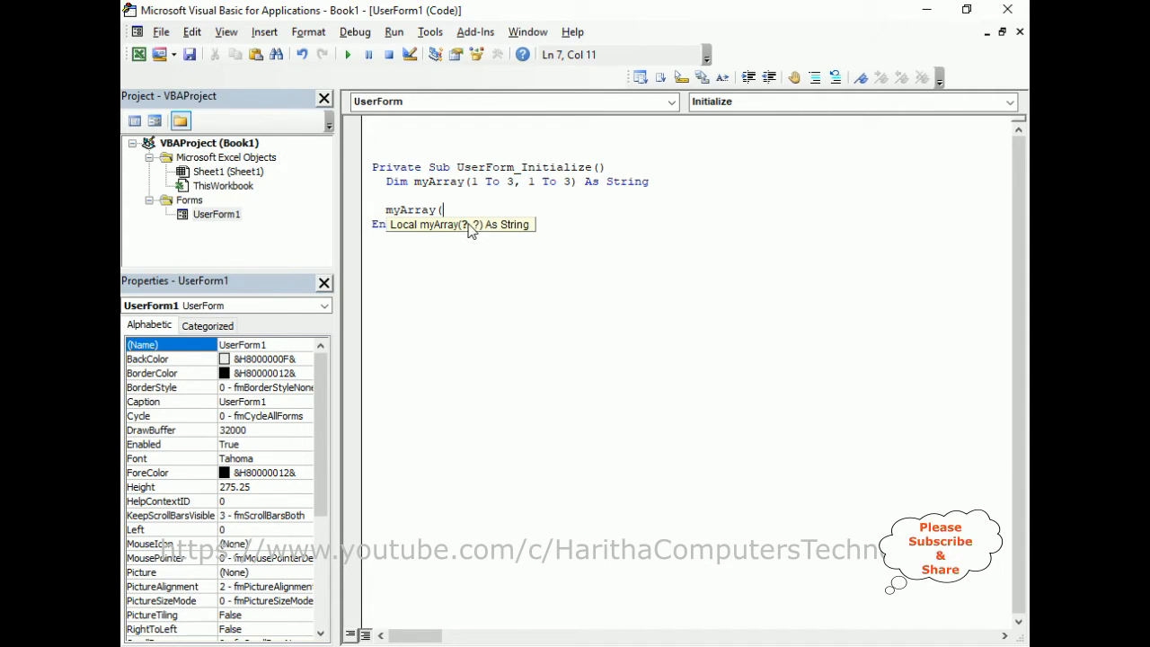
{"action": "mouse_move", "coordinate": [474, 234]}
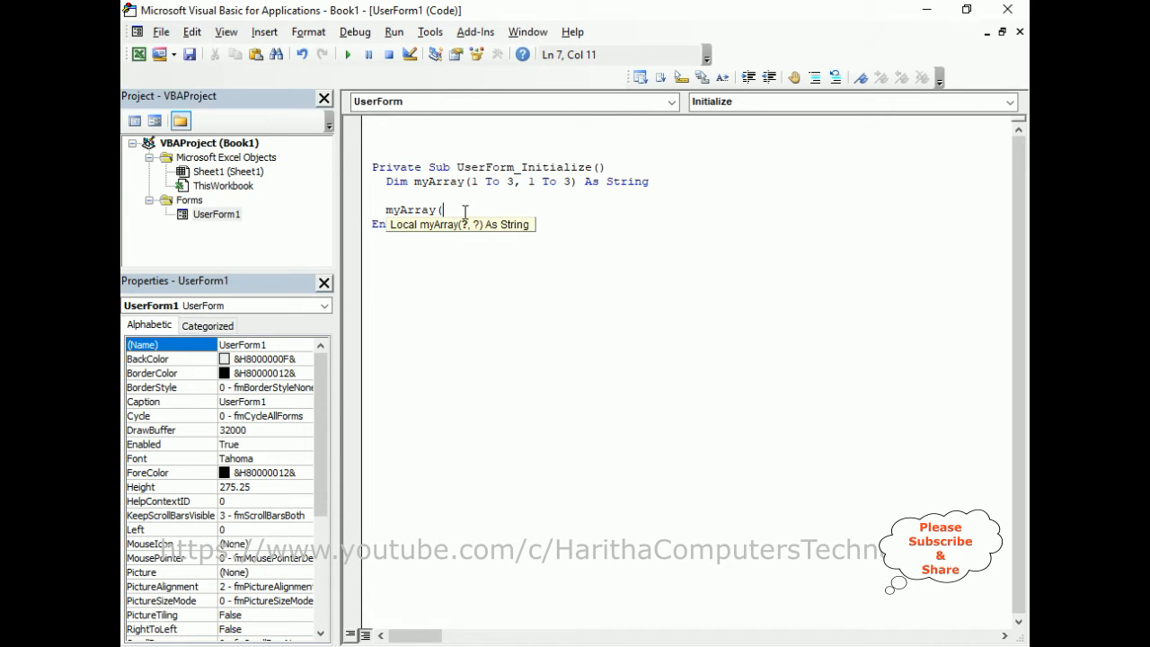
{"action": "mouse_move", "coordinate": [643, 248]}
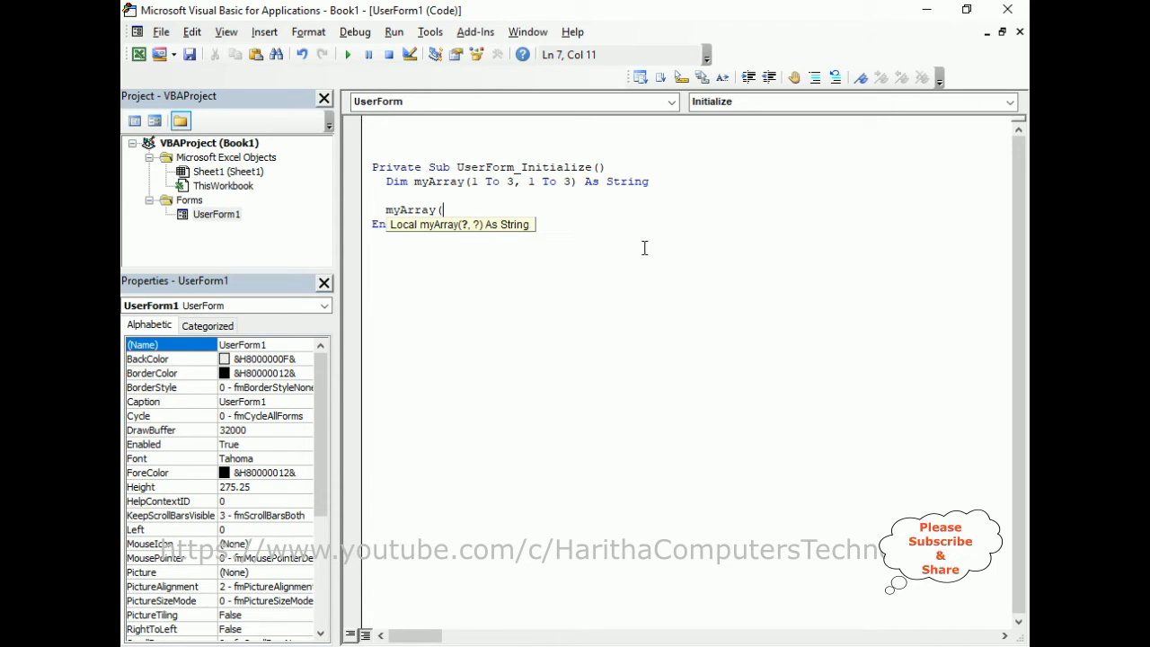
{"action": "type", "text": "1"}
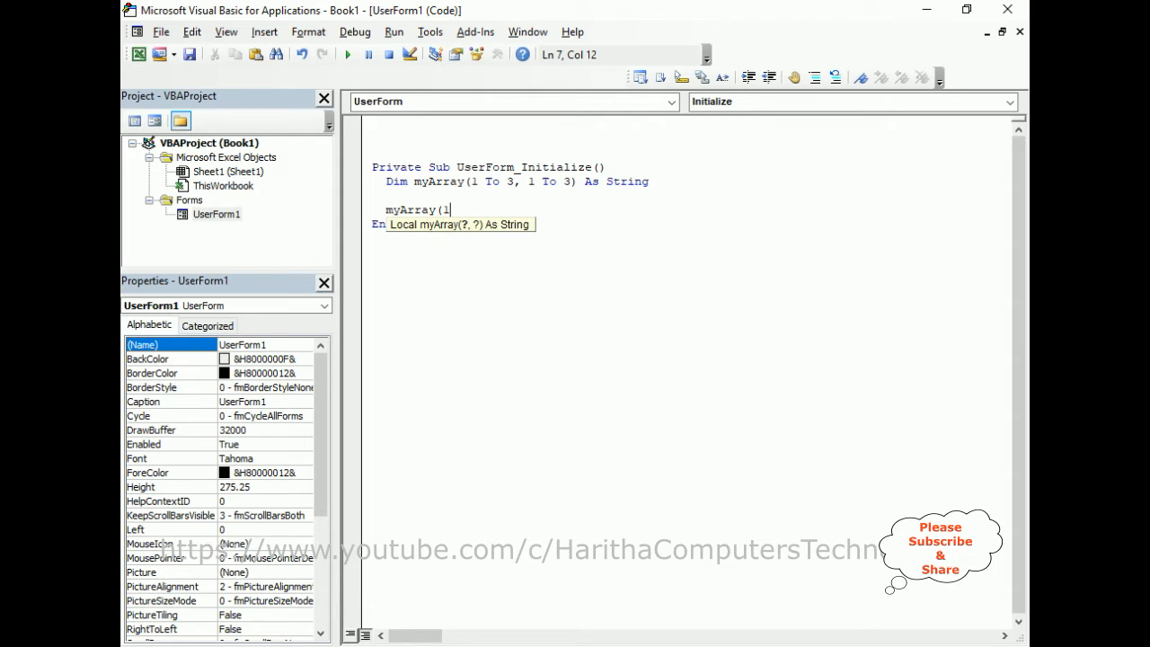
{"action": "type", "text": ","}
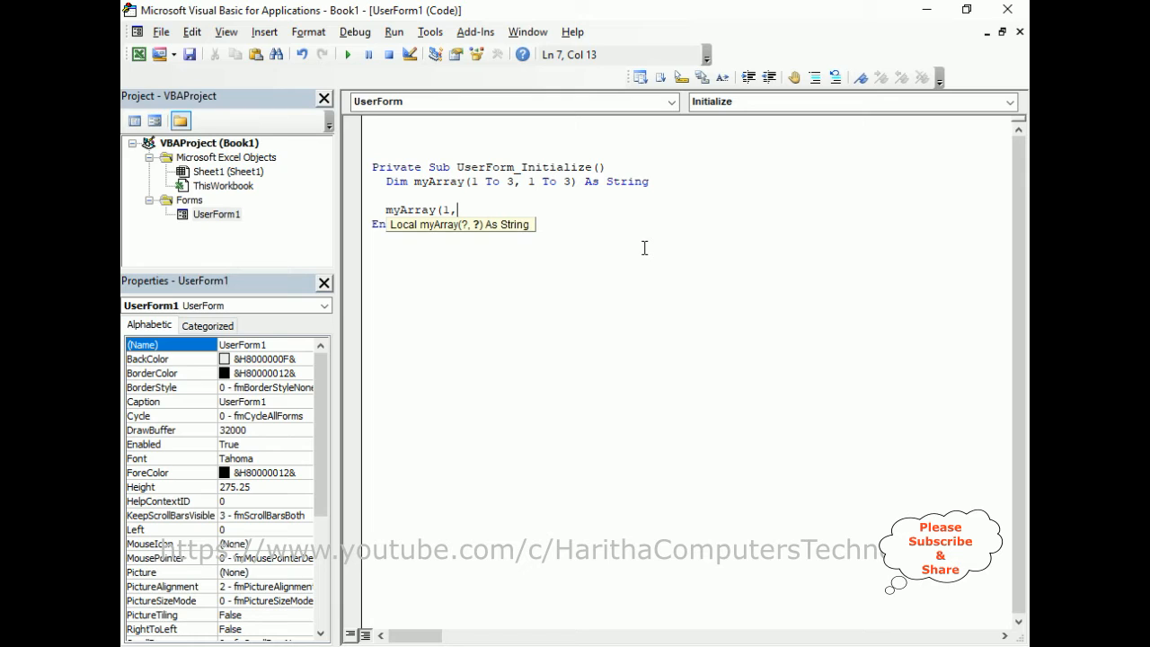
{"action": "type", "text": "1"}
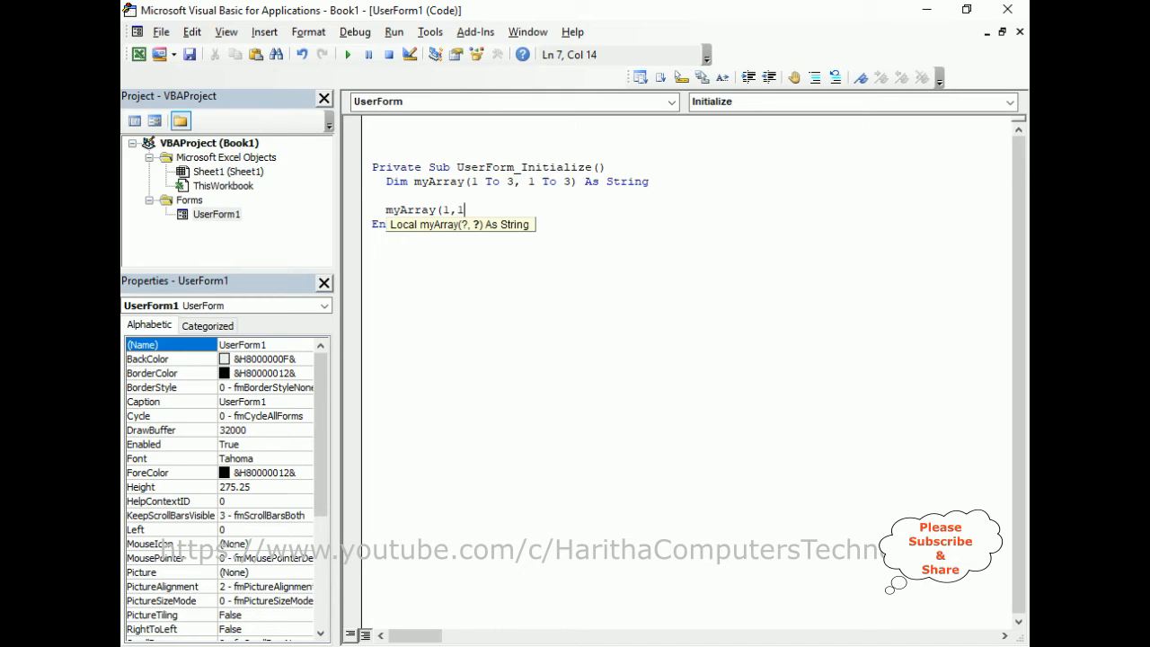
{"action": "type", "text": ")"}
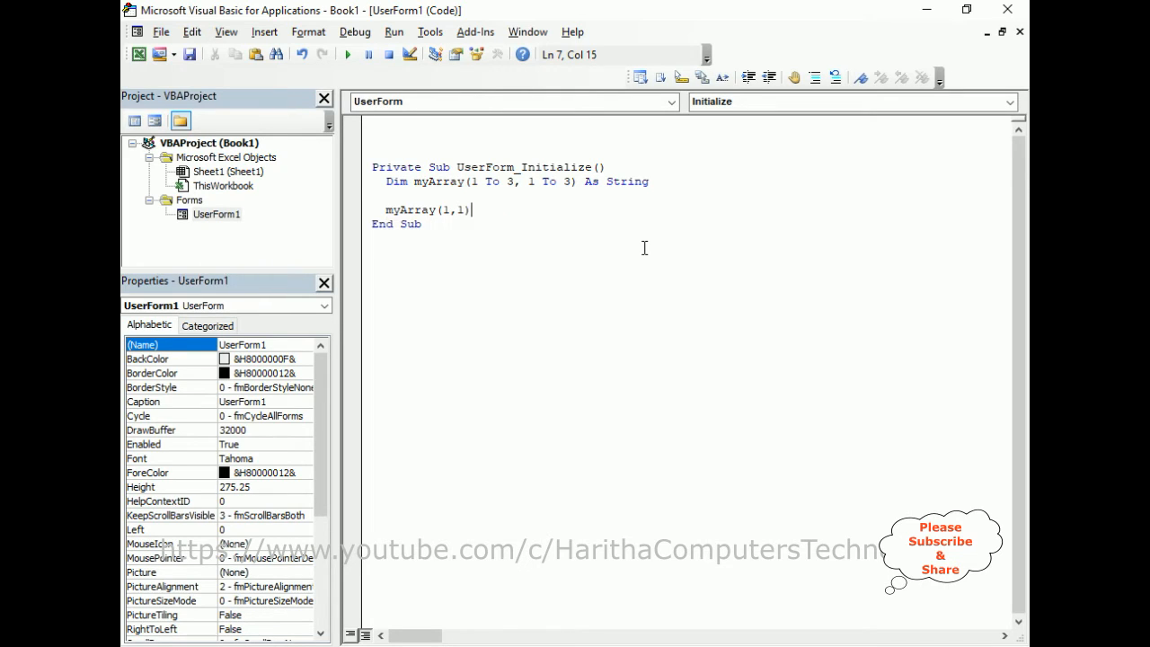
{"action": "type", "text": "="}
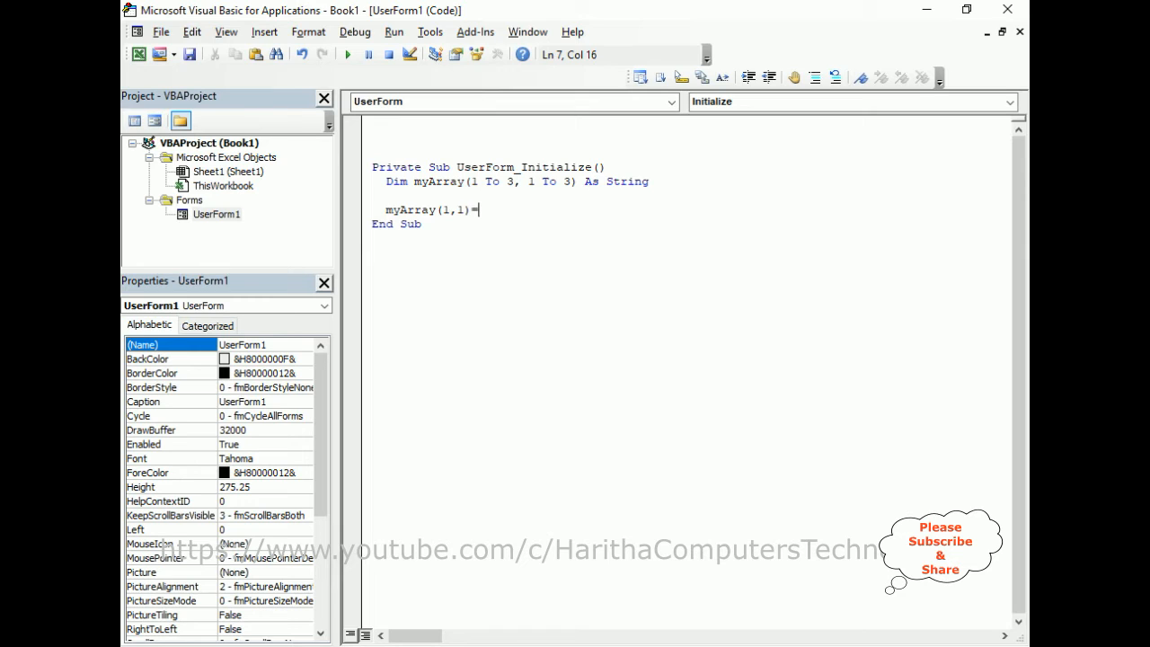
{"action": "type", "text": "\"charan"}
{"action": "type", "text": "m"}
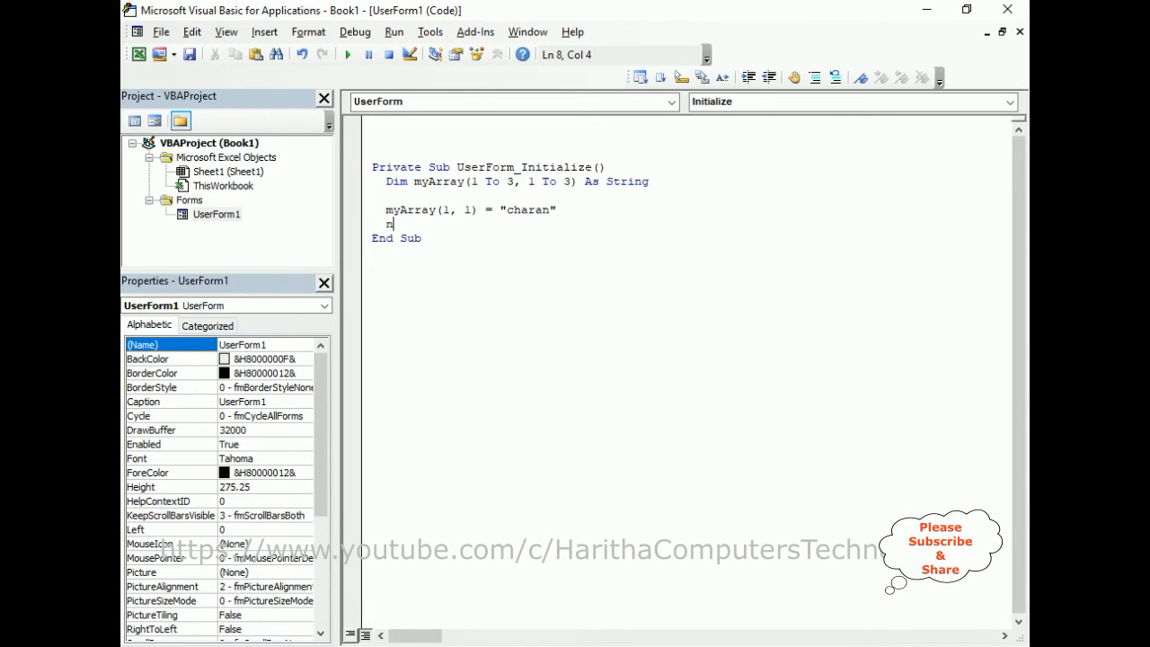
{"action": "type", "text": "yArray"}
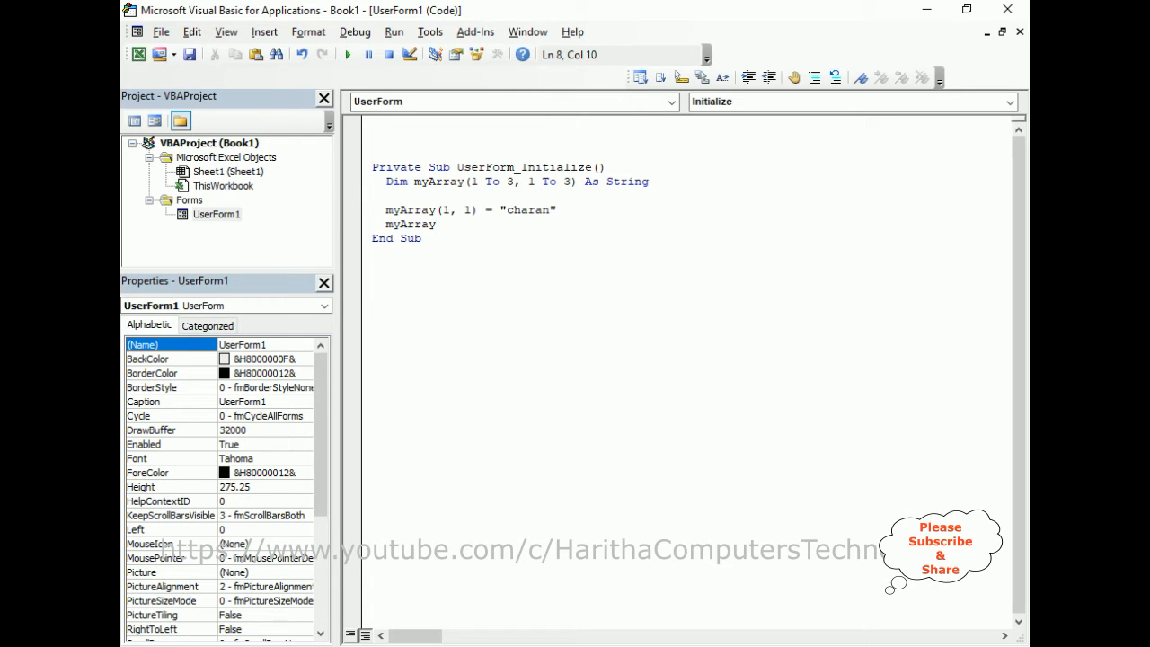
{"action": "type", "text": "(1"}
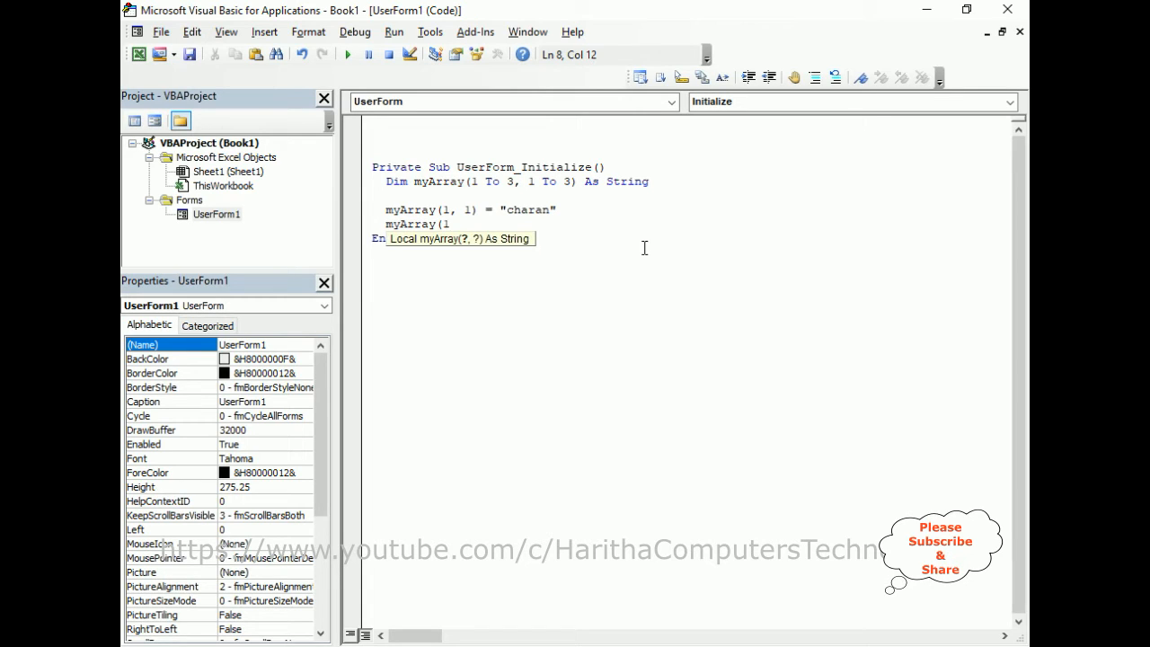
{"action": "type", "text": ",2)"}
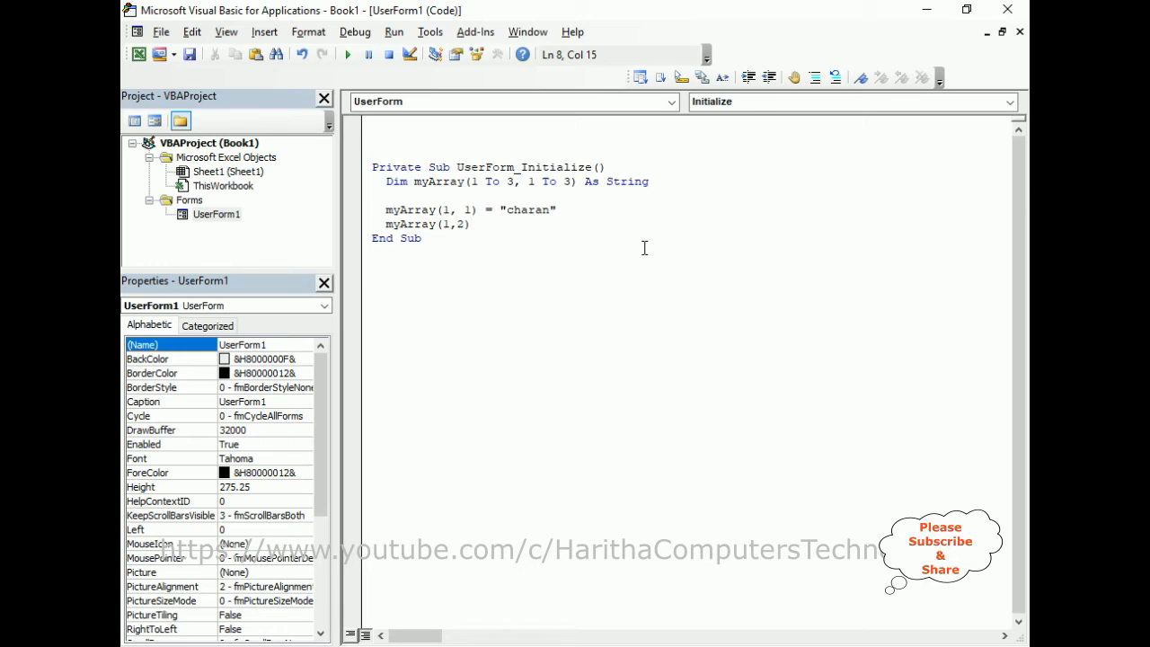
{"action": "type", "text": "=\""}
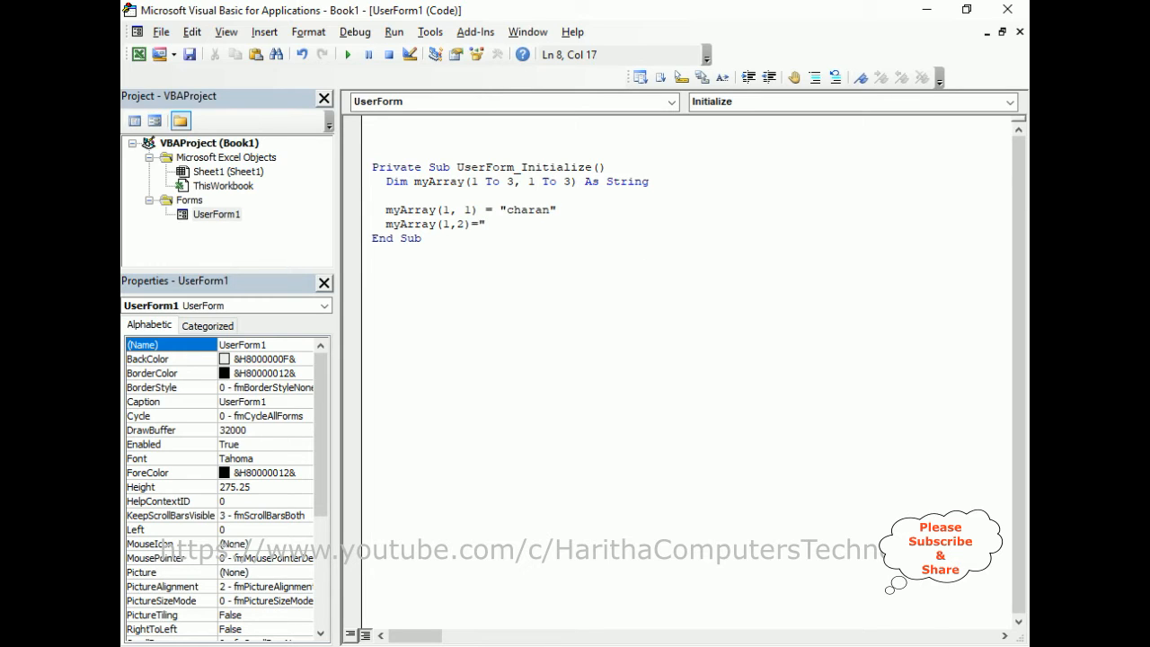
{"action": "type", "text": "Jack\""}
{"action": "type", "text": "myArray"}
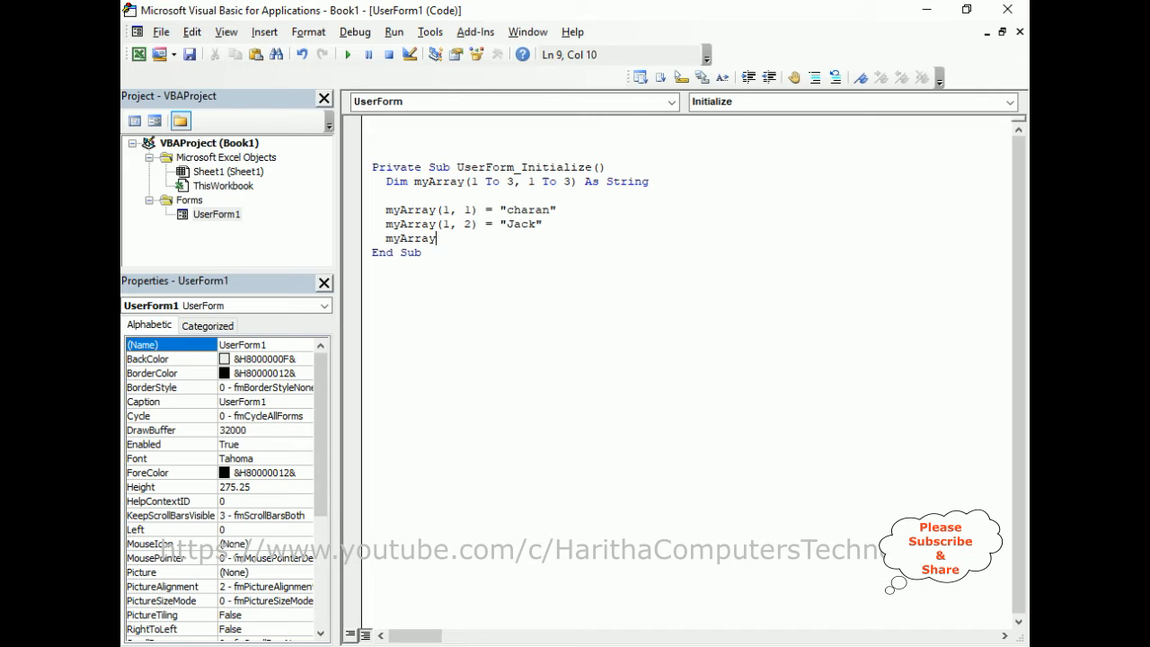
Assign "Peter", myArray(2,2) = "Vikram" and myArray(2,3) = "ben".
{"action": "type", "text": "("}
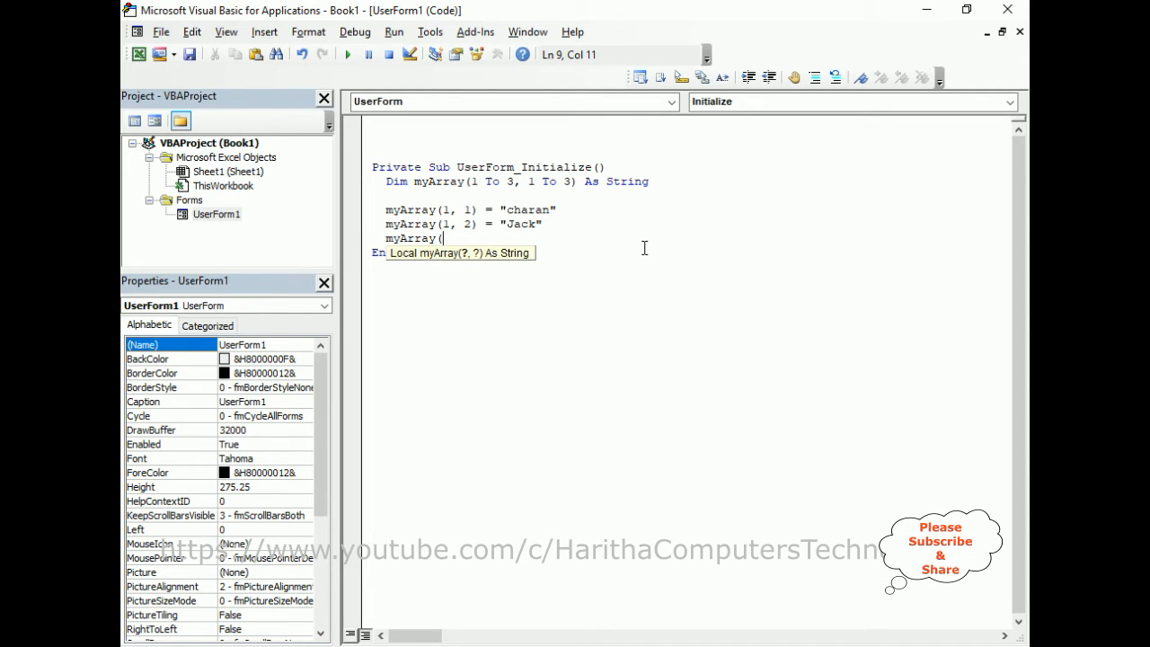
{"action": "type", "text": "2,1)"}
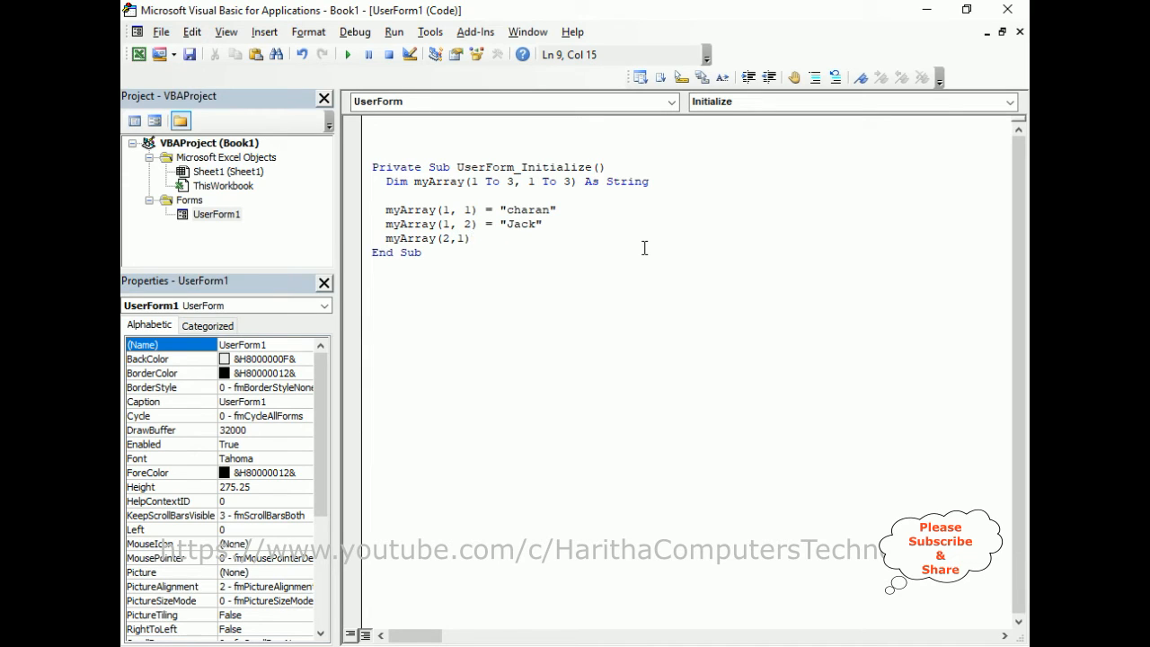
{"action": "type", "text": "=\"Peter\""}
{"action": "type", "text": "m"}
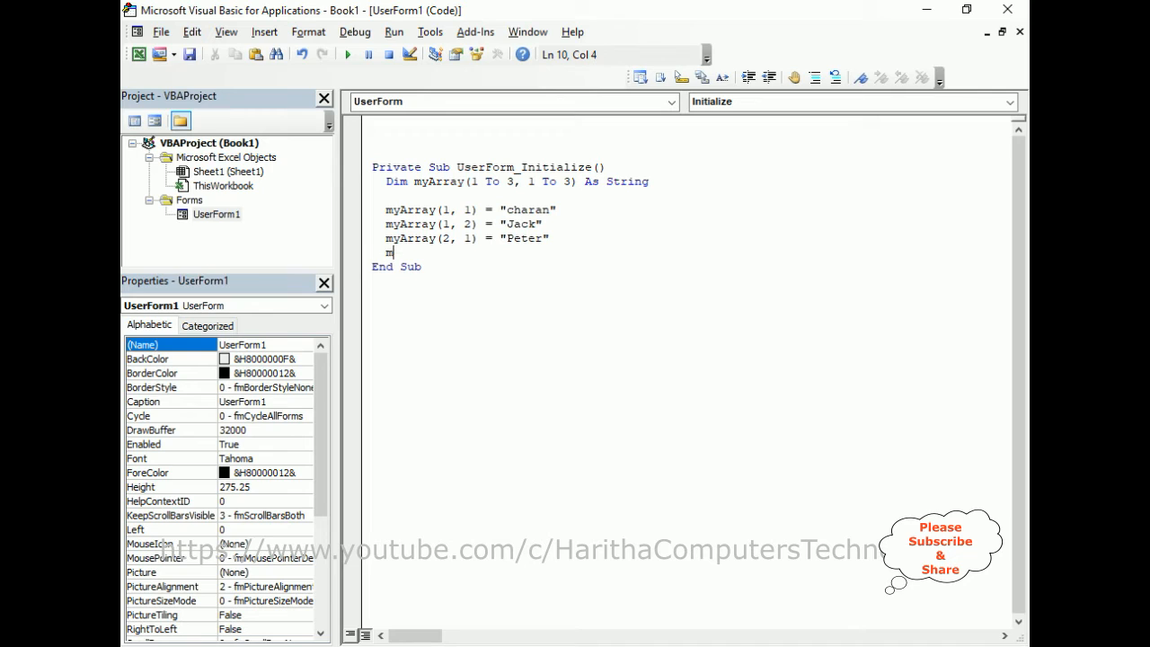
{"action": "type", "text": "yArray("}
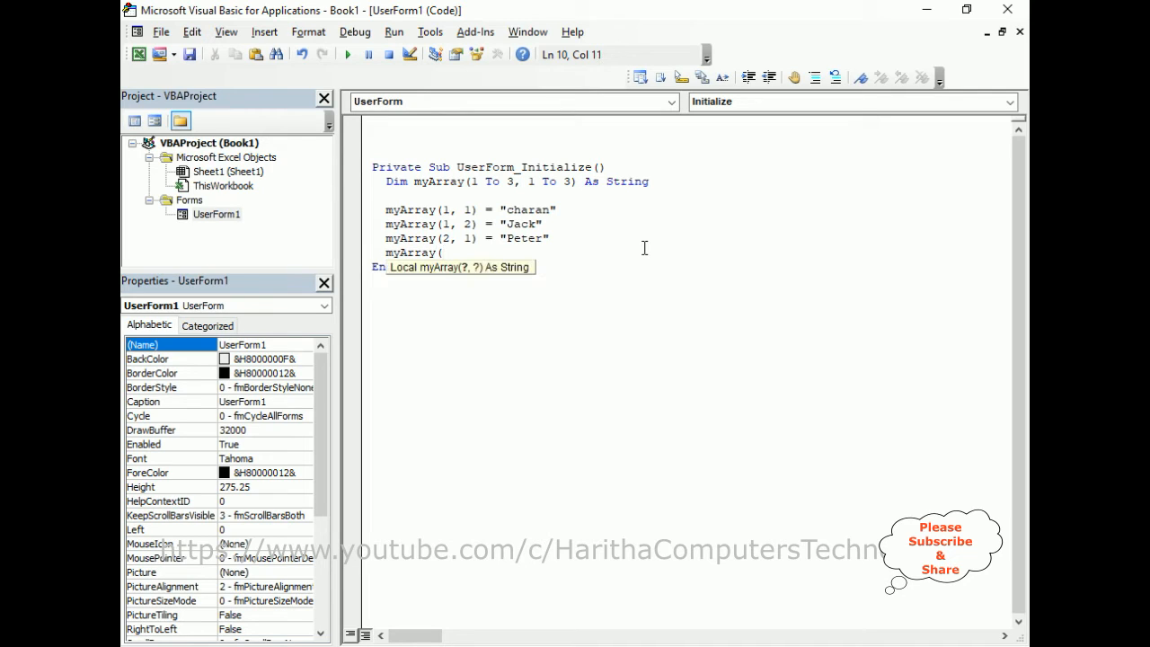
{"action": "type", "text": "2,2)="}
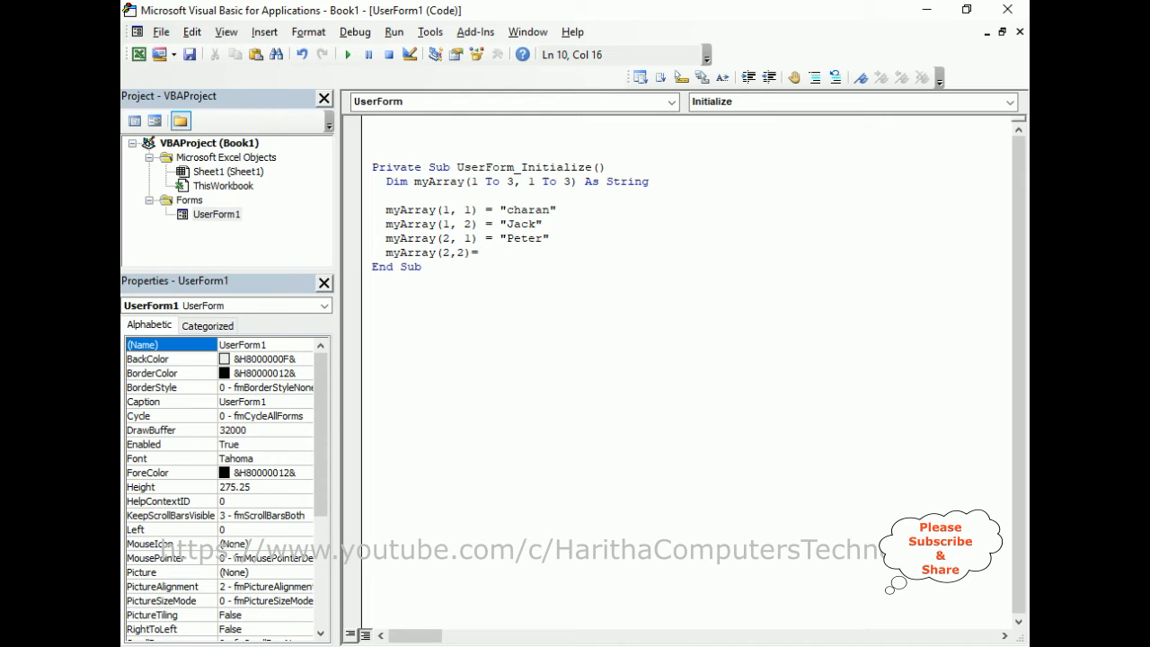
{"action": "type", "text": "Vik"}
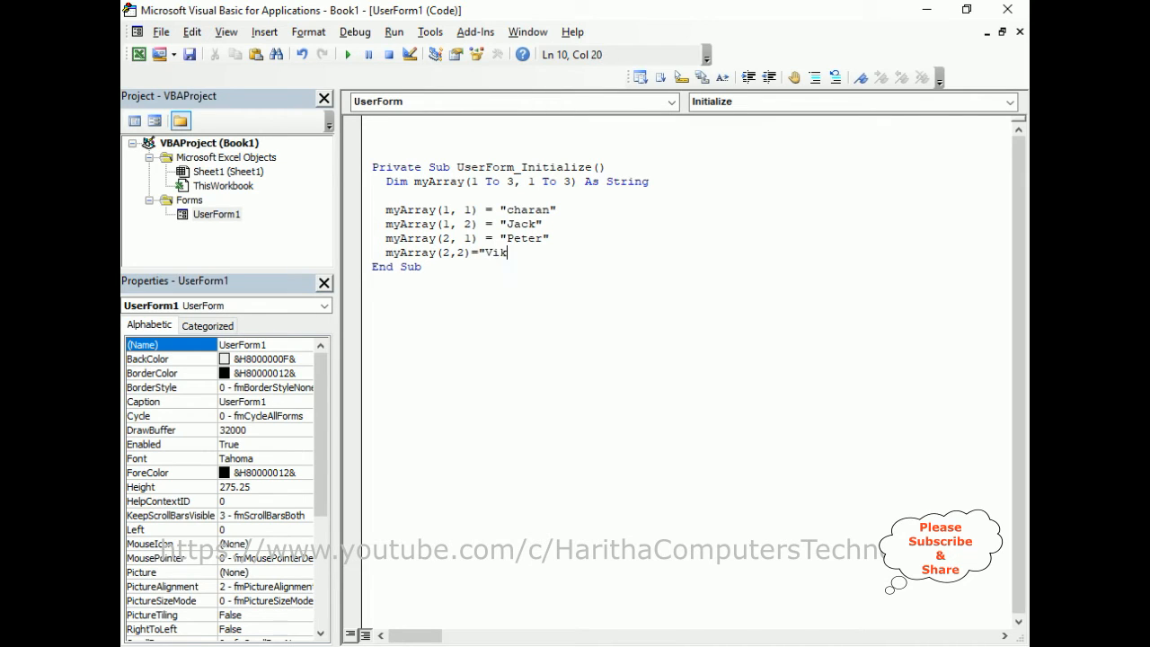
{"action": "key", "text": "Return"}
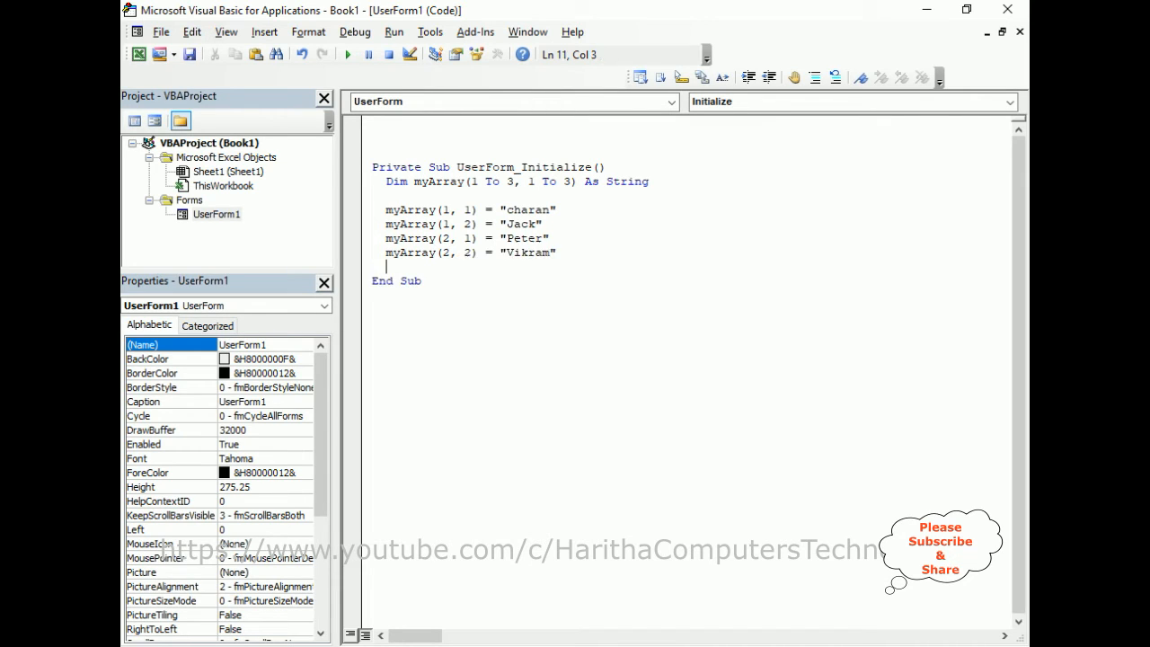
{"action": "type", "text": "myArray ("}
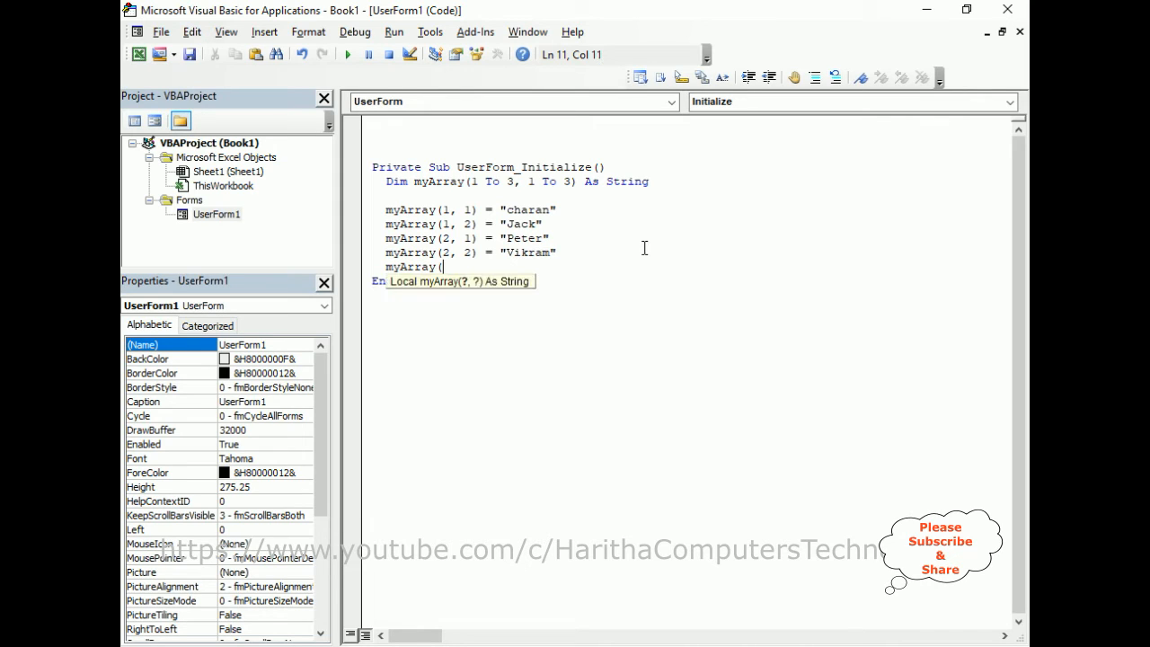
{"action": "mouse_move", "coordinate": [494, 188]}
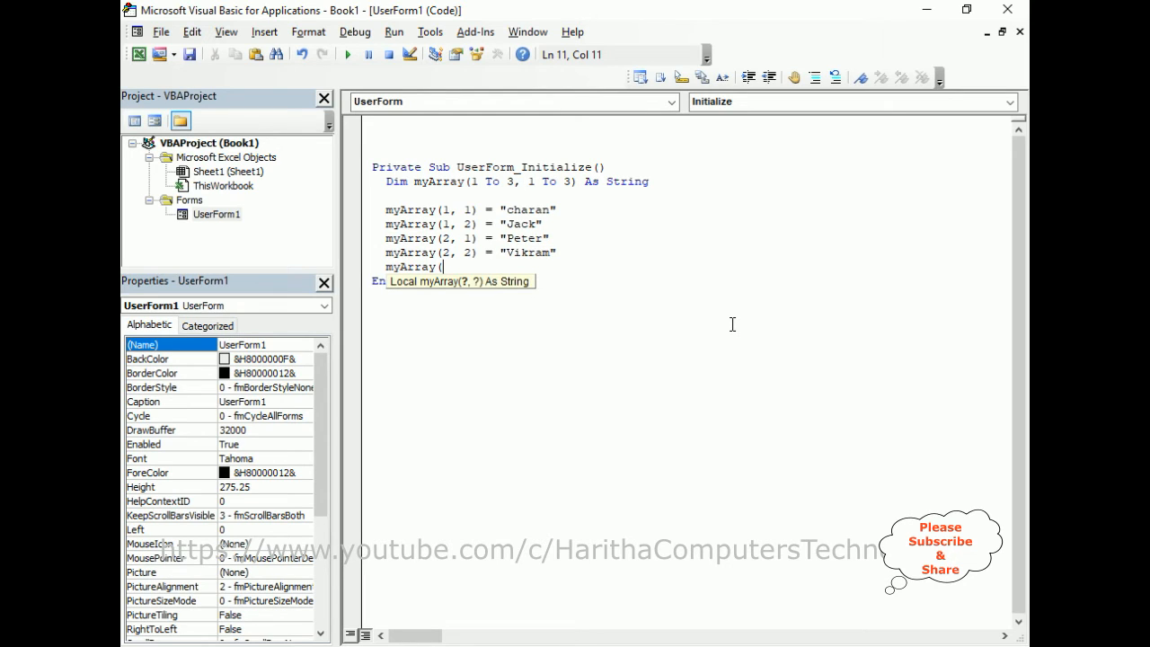
{"action": "type", "text": "2,"}
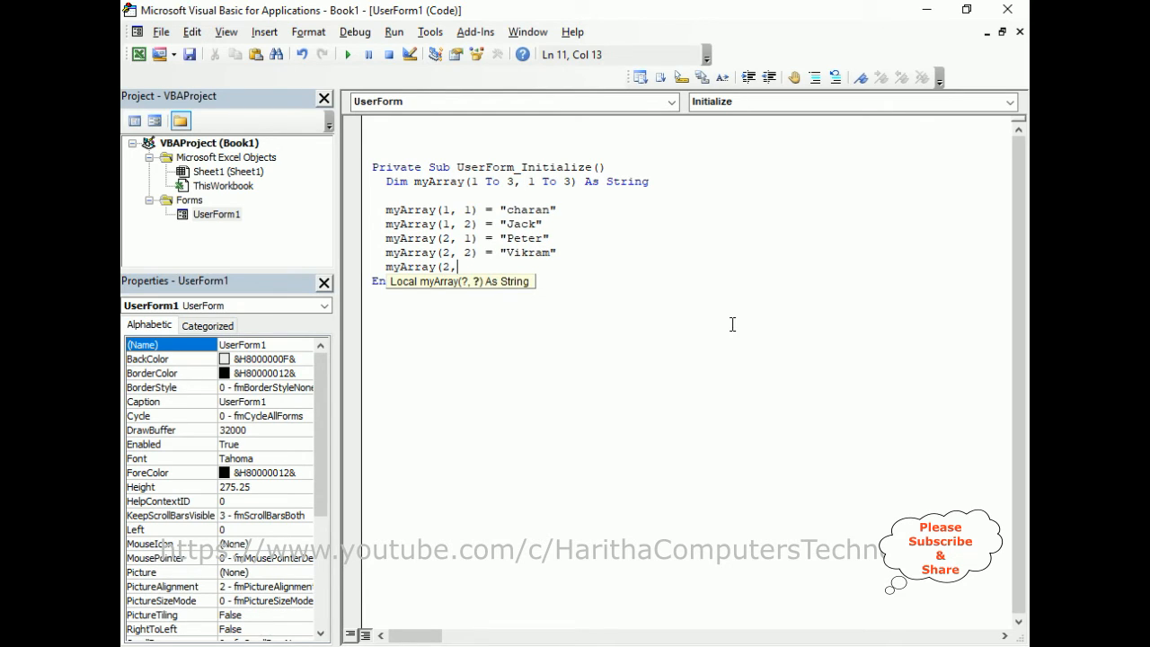
{"action": "type", "text": "3)"}
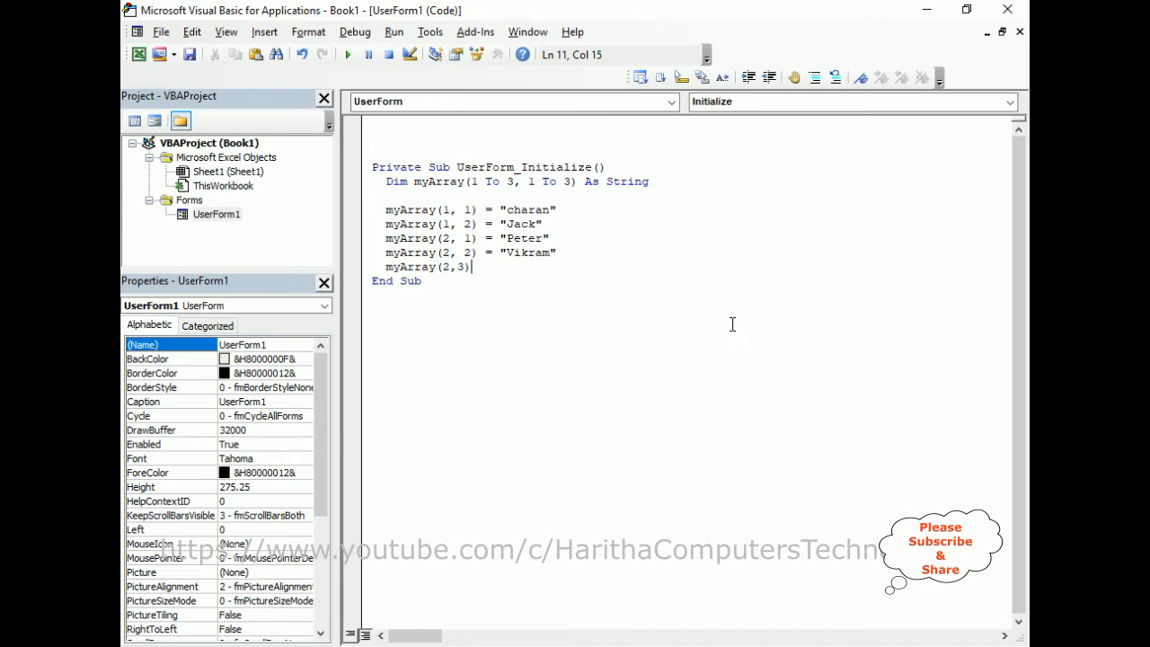
{"action": "type", "text": "=\""}
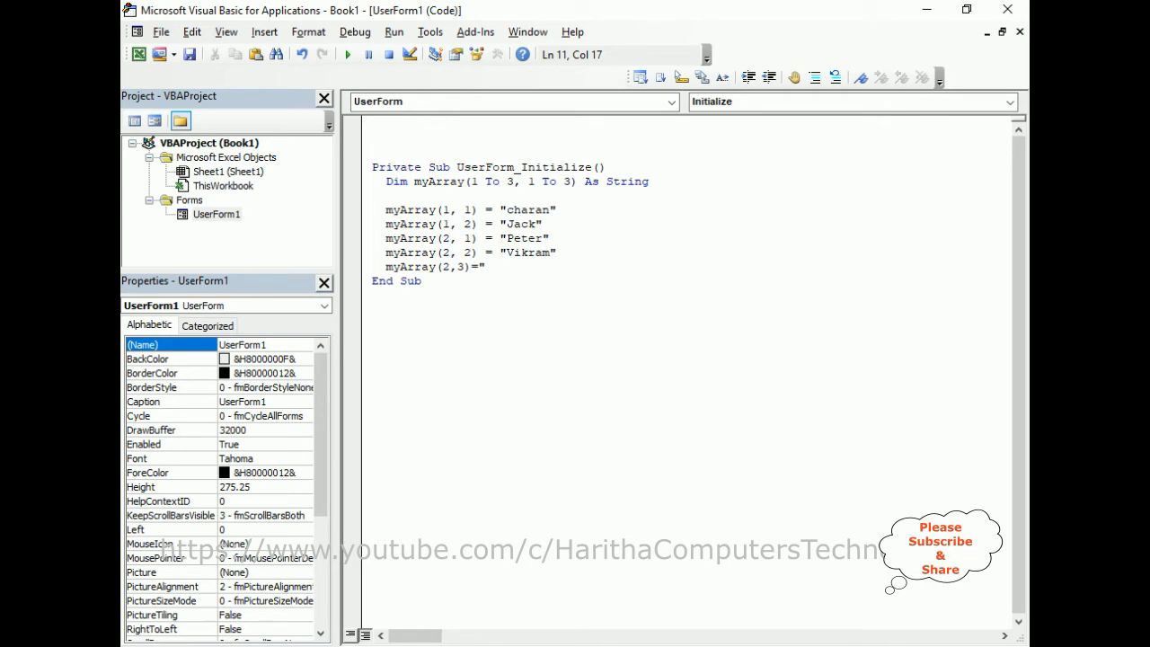
{"action": "type", "text": "ben"}
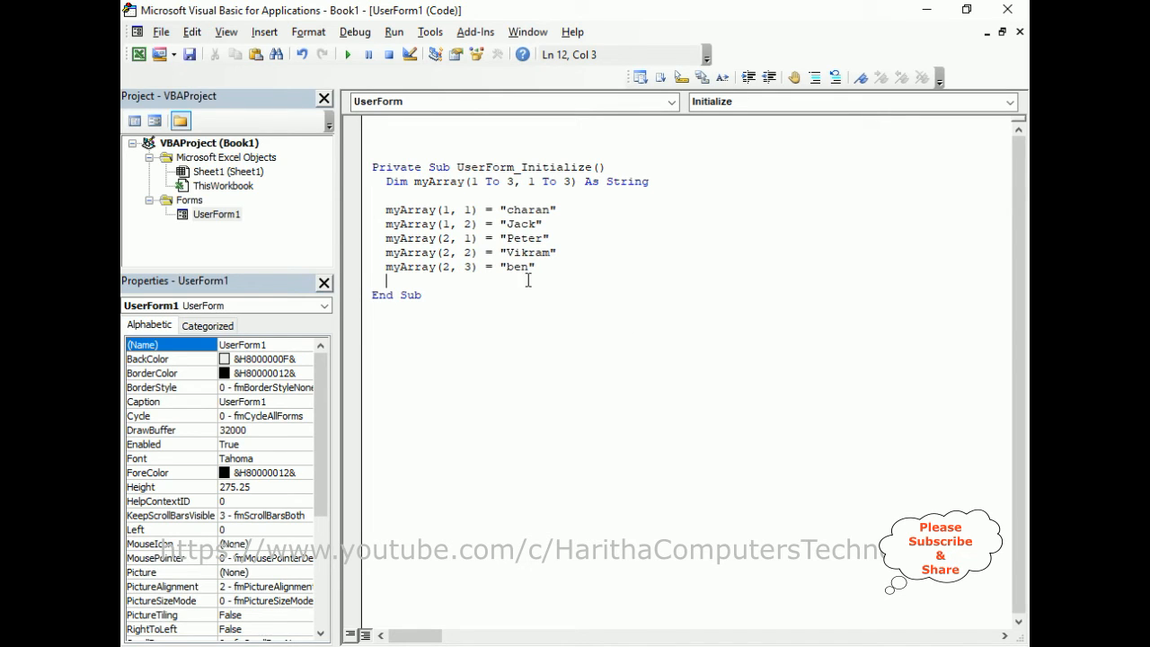
Write ListBox1.List = myArray to load the array into the list box.
{"action": "type", "text": "ListBox1"}
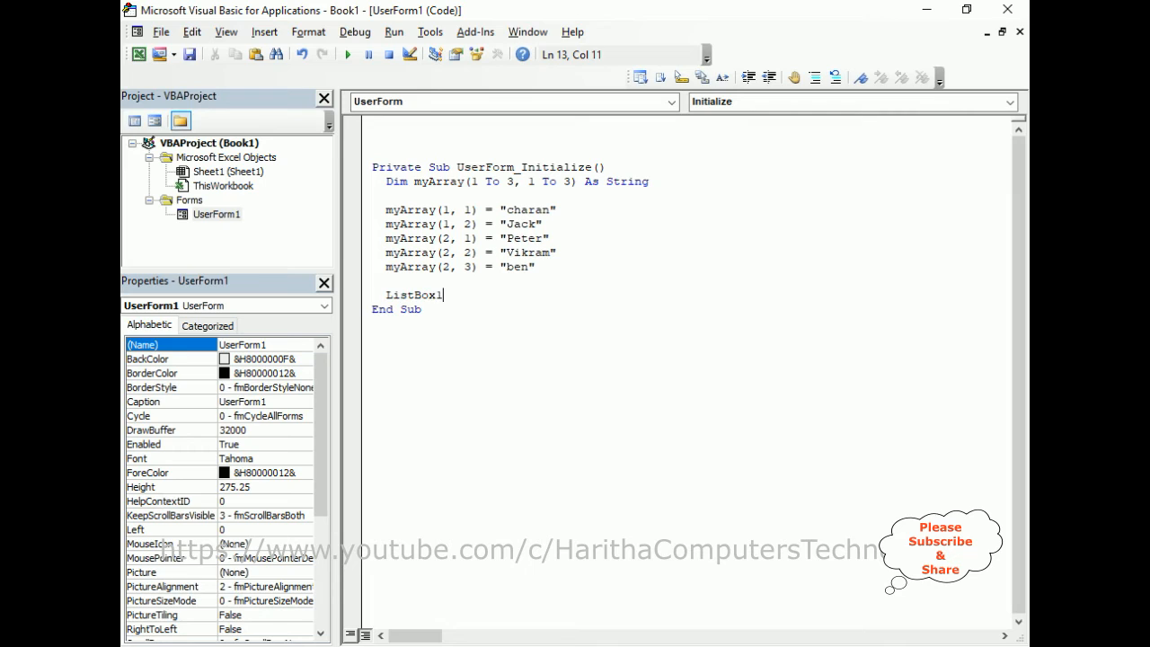
{"action": "type", "text": ".List"}
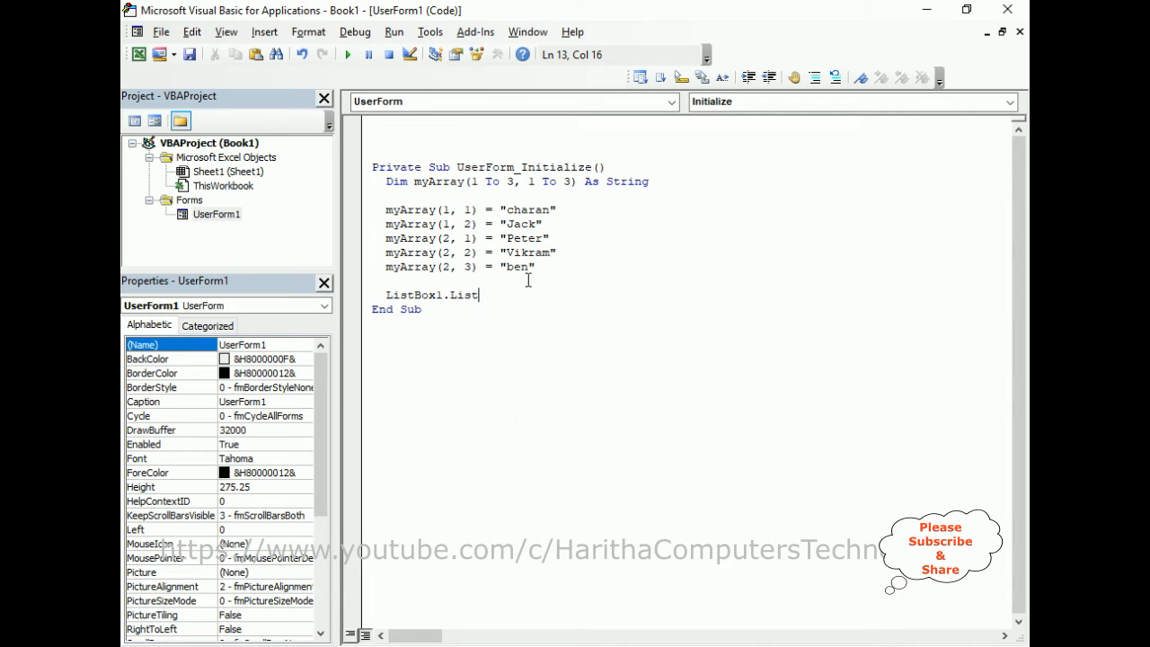
{"action": "type", "text": "="}
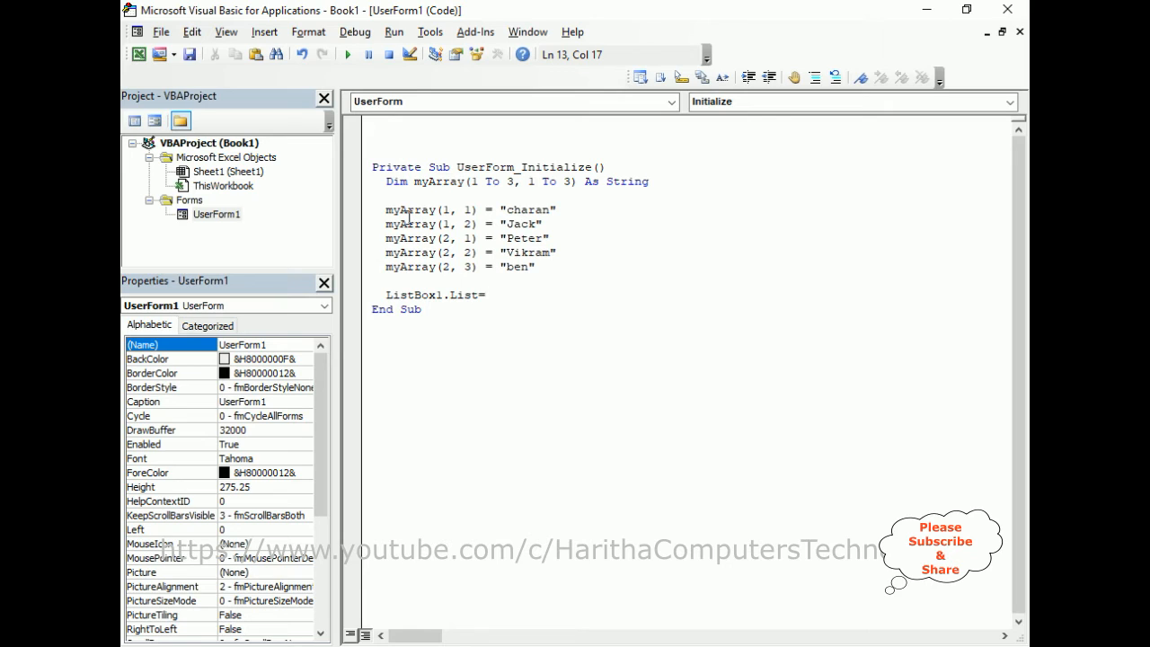
{"action": "type", "text": "myArray"}
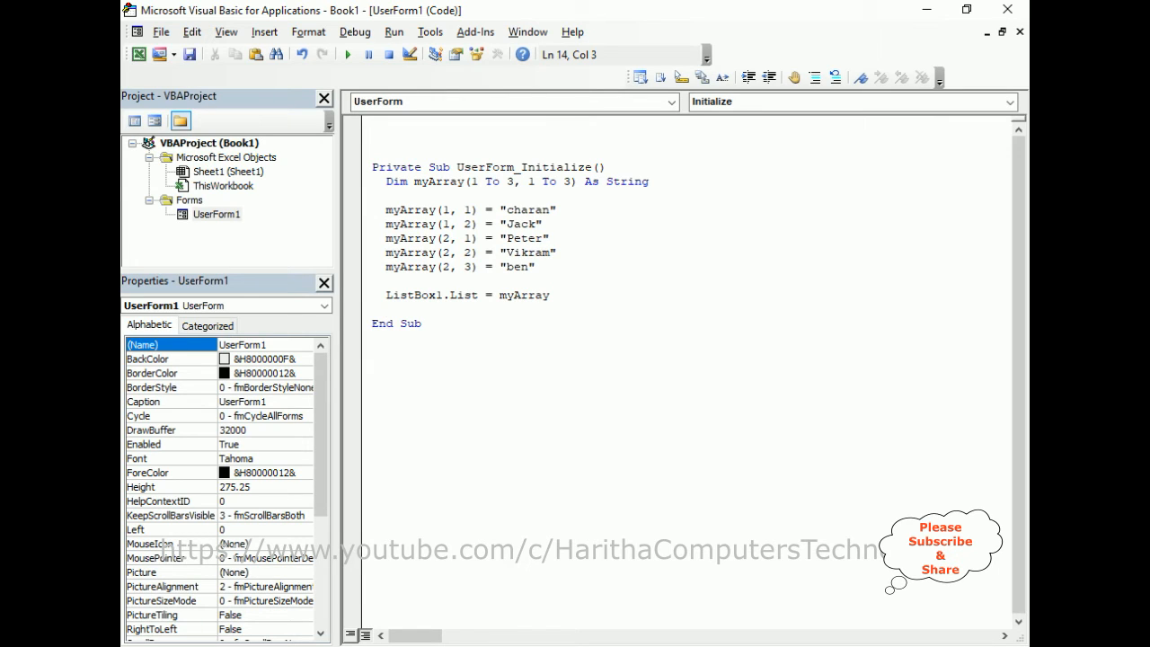
{"action": "left_click", "coordinate": [548, 323]}
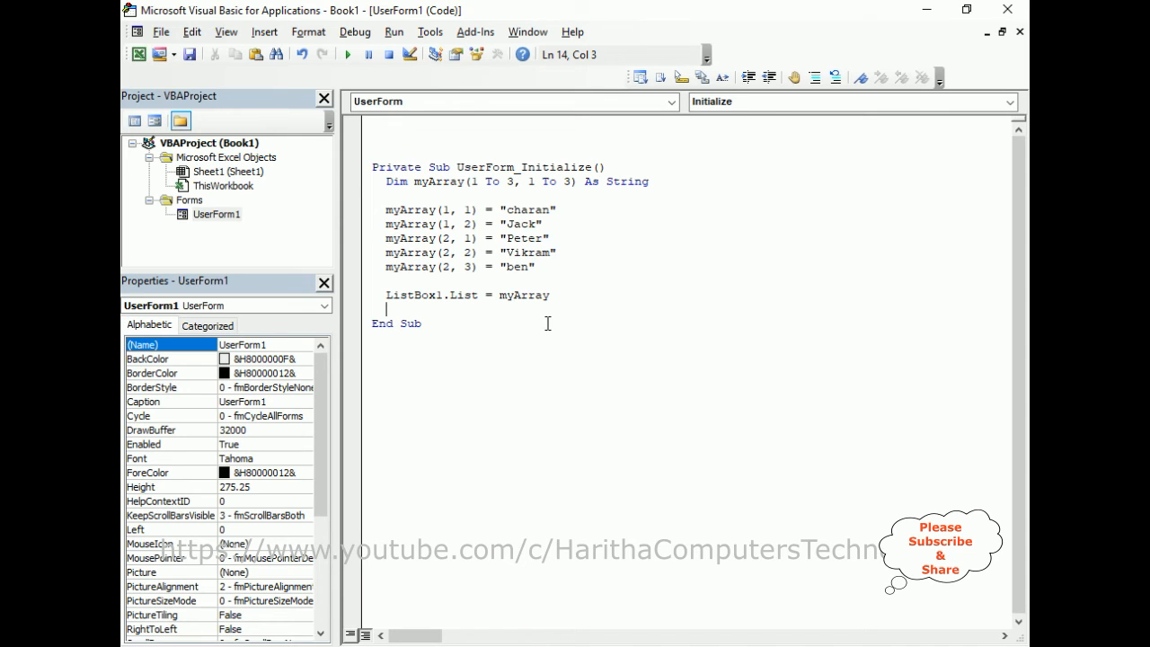
Set ListBox1.ColumnCount = 3.
{"action": "type", "text": "ListBox1"}
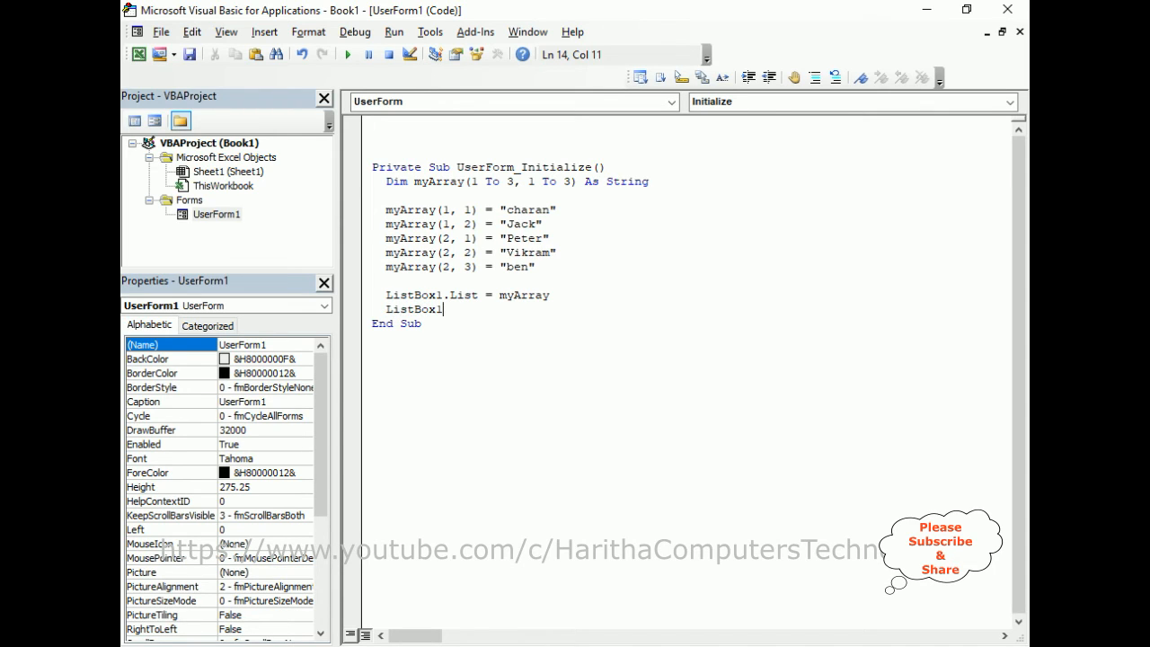
{"action": "type", "text": "."}
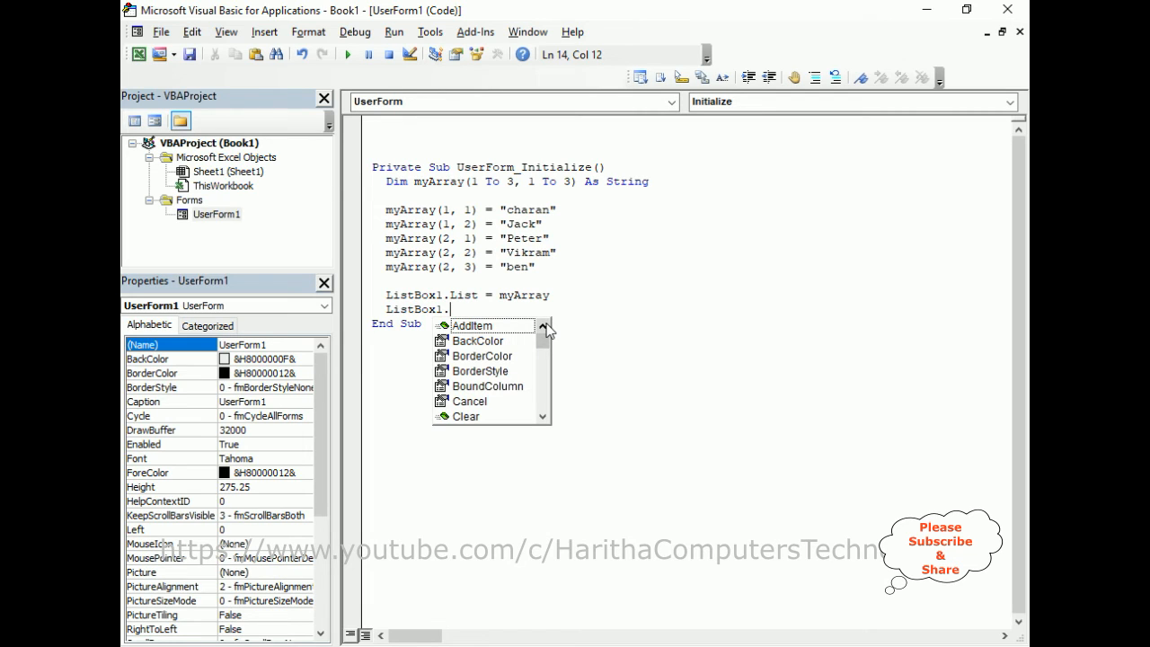
{"action": "type", "text": "co"}
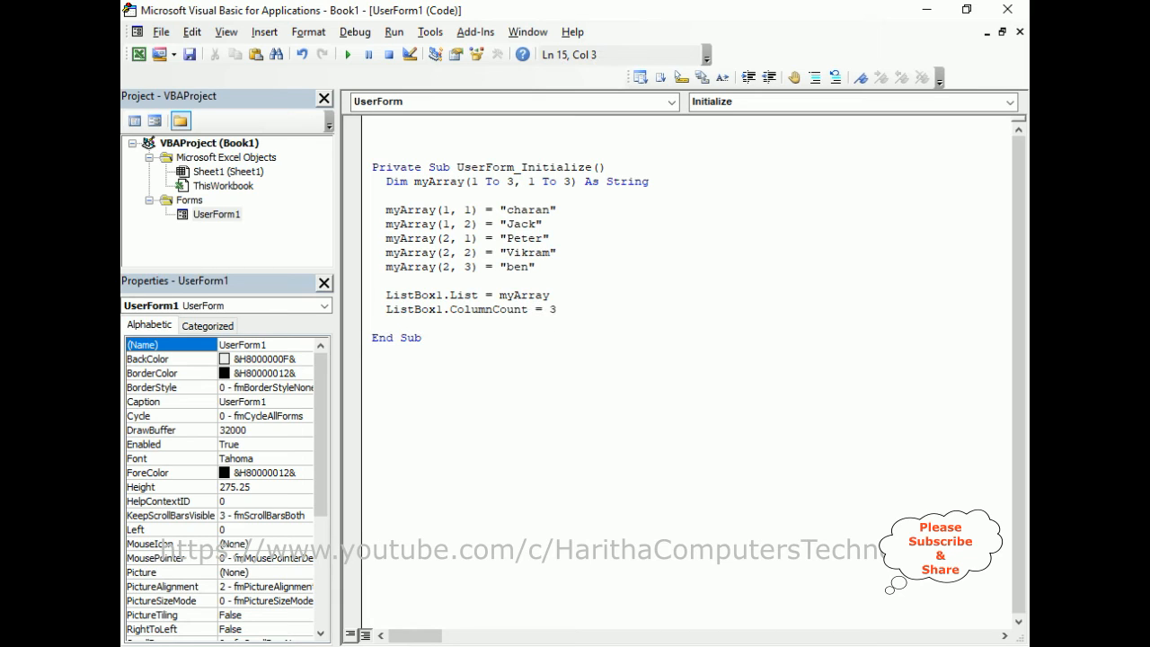
{"action": "key", "text": "Return"}
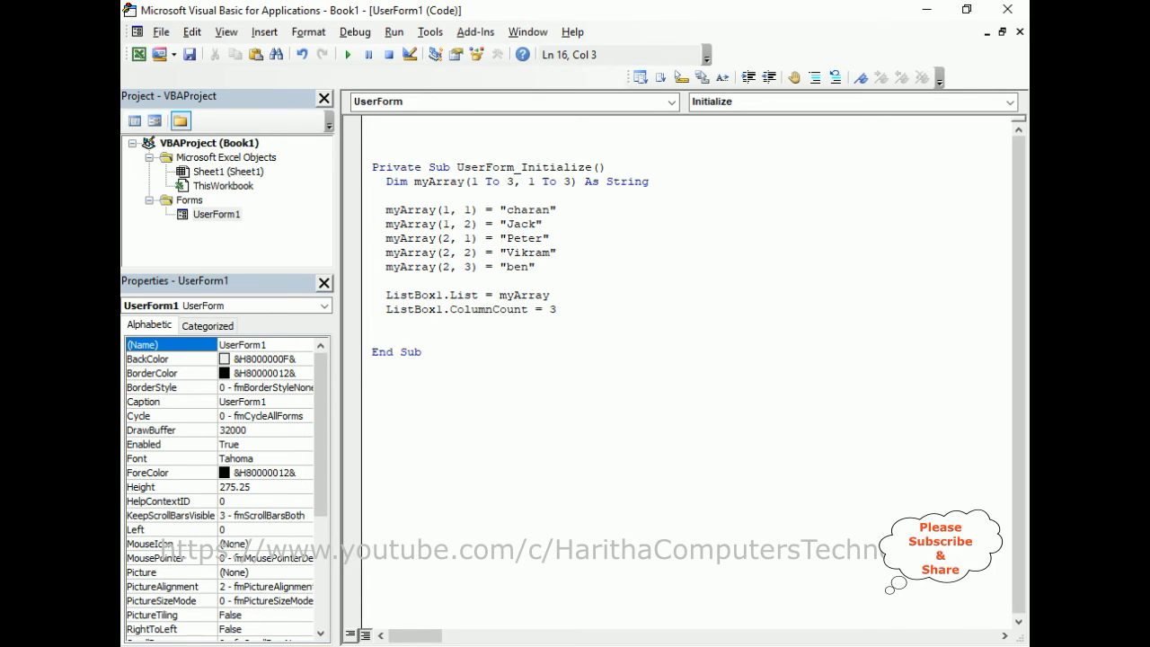
Write ComboBox1.List = myArray and start ComboBox1.ColumnCount via IntelliSense.
{"action": "type", "text": "ComboBox1.ll"}
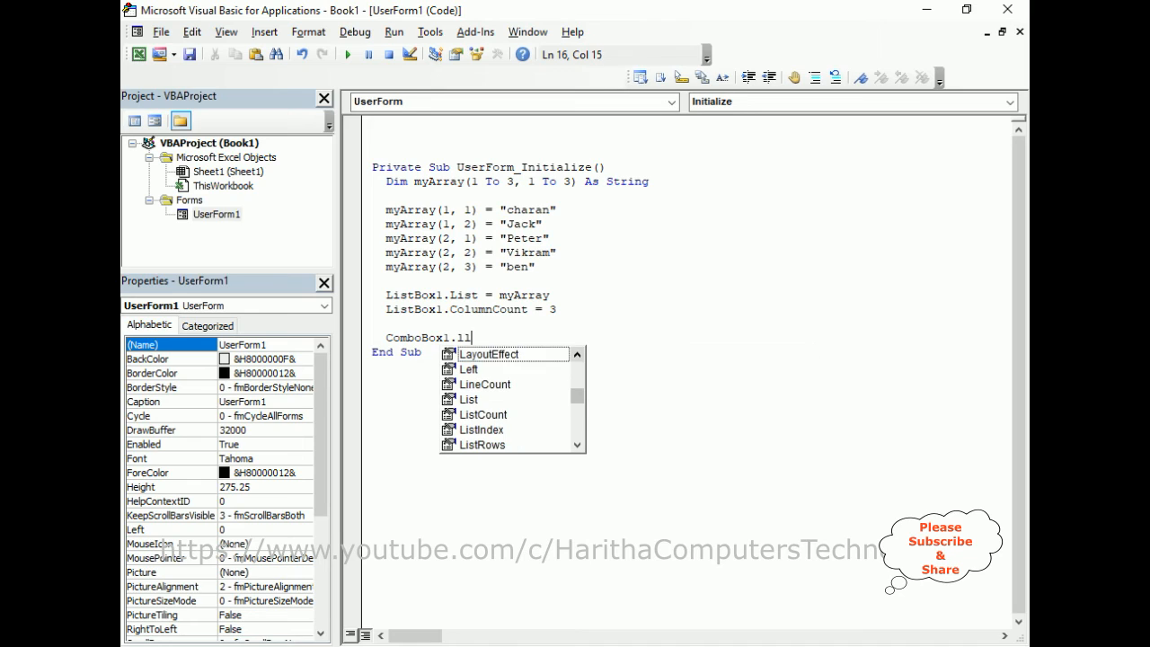
{"action": "type", "text": "st = myArray"}
{"action": "type", "text": "co"}
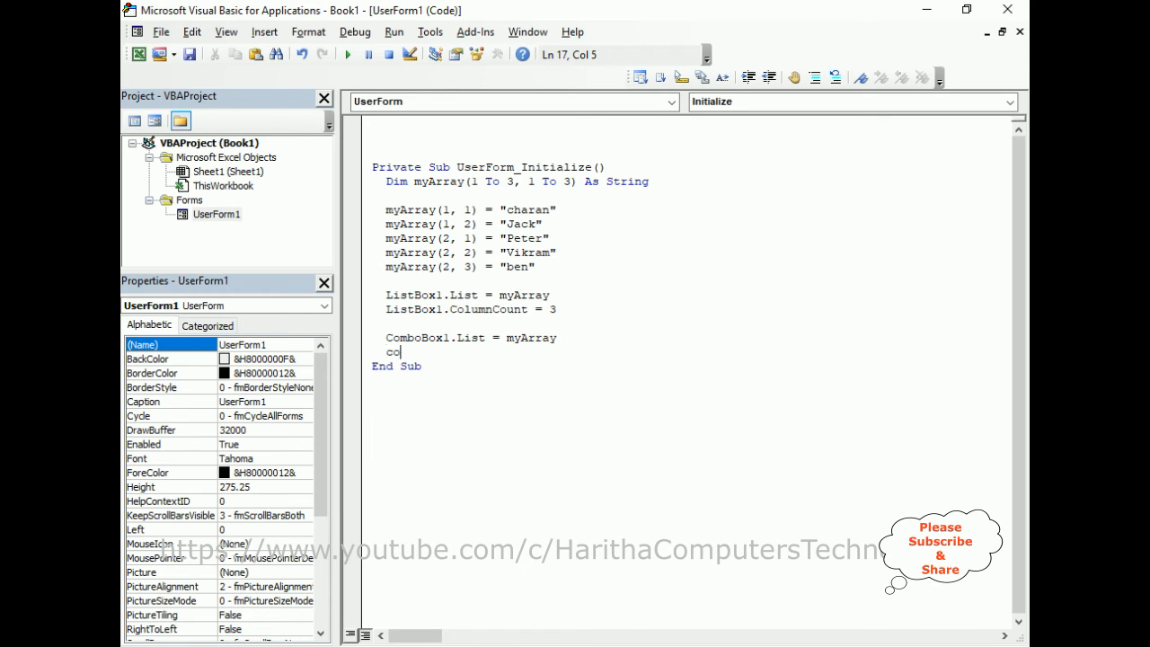
{"action": "type", "text": "."}
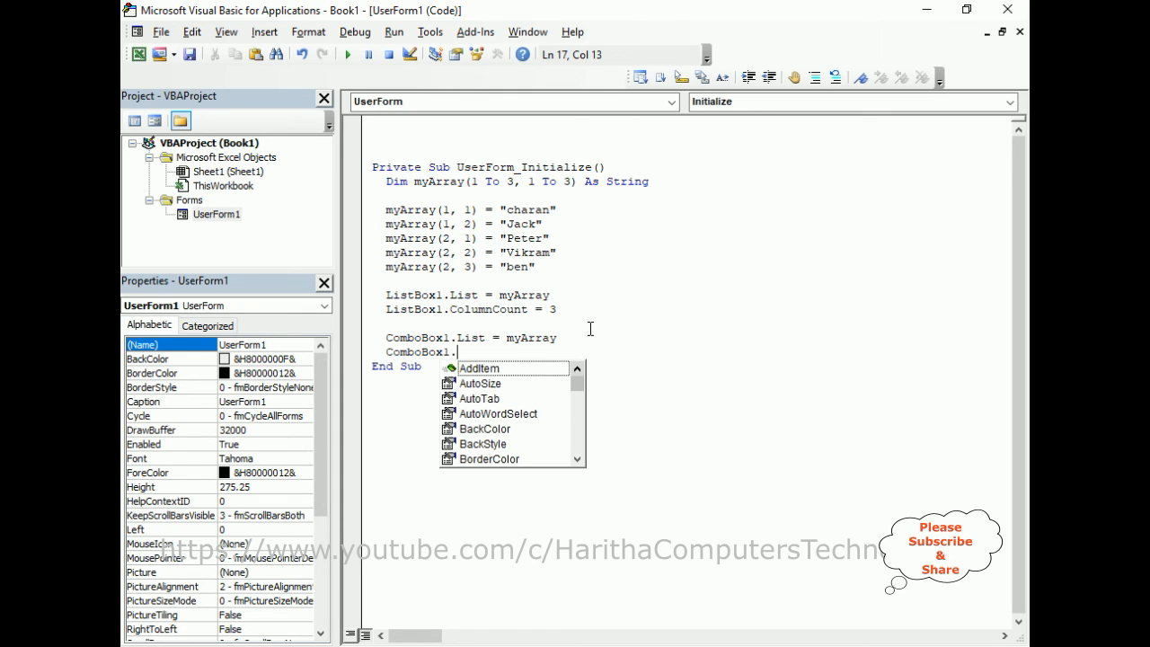
{"action": "type", "text": "col"}
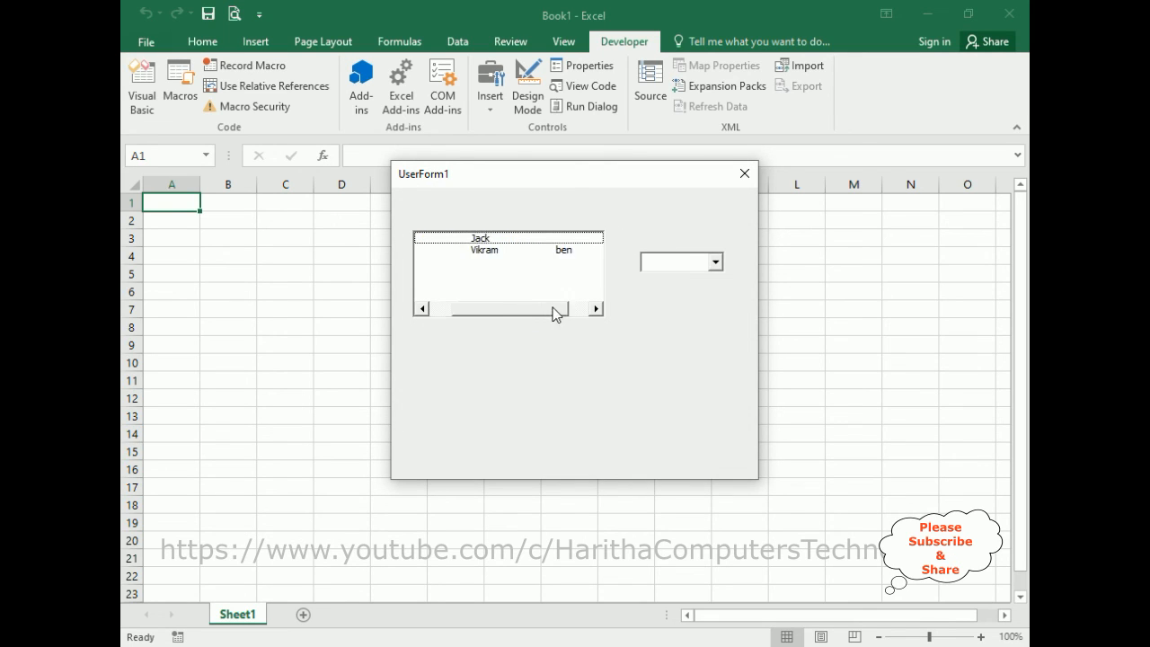
Scroll the running list box and check the combo box dropdown shows the array names such as ben.
{"action": "left_click", "coordinate": [422, 309]}
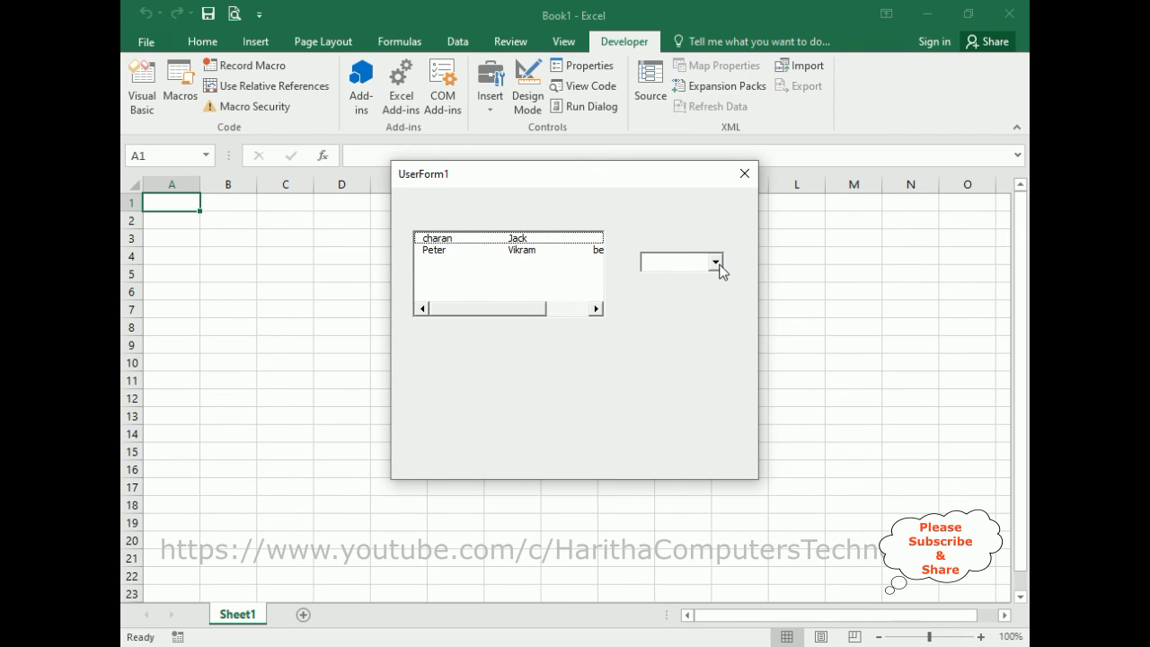
{"action": "left_click", "coordinate": [709, 263]}
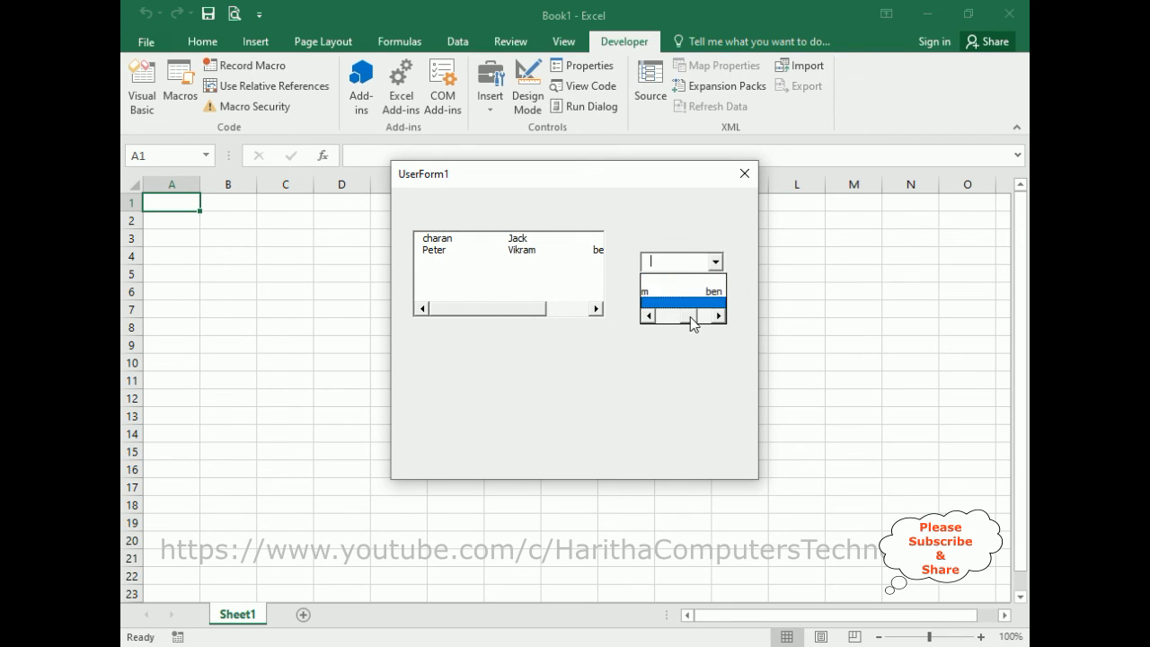
{"action": "left_click", "coordinate": [647, 316]}
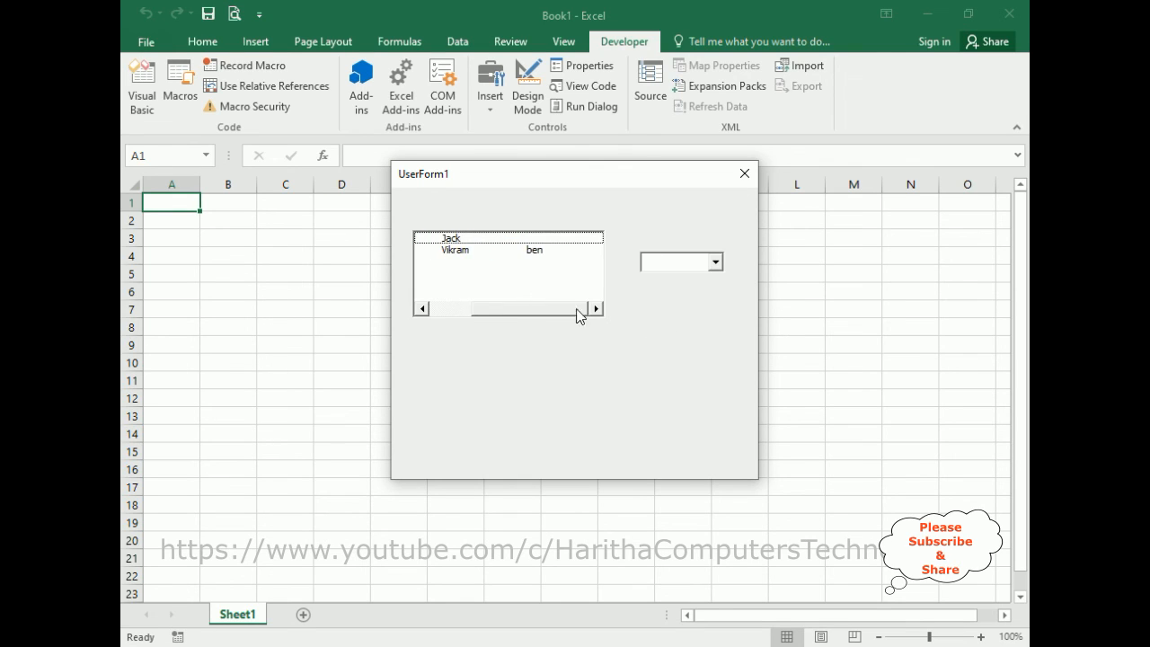
{"action": "left_click", "coordinate": [421, 309]}
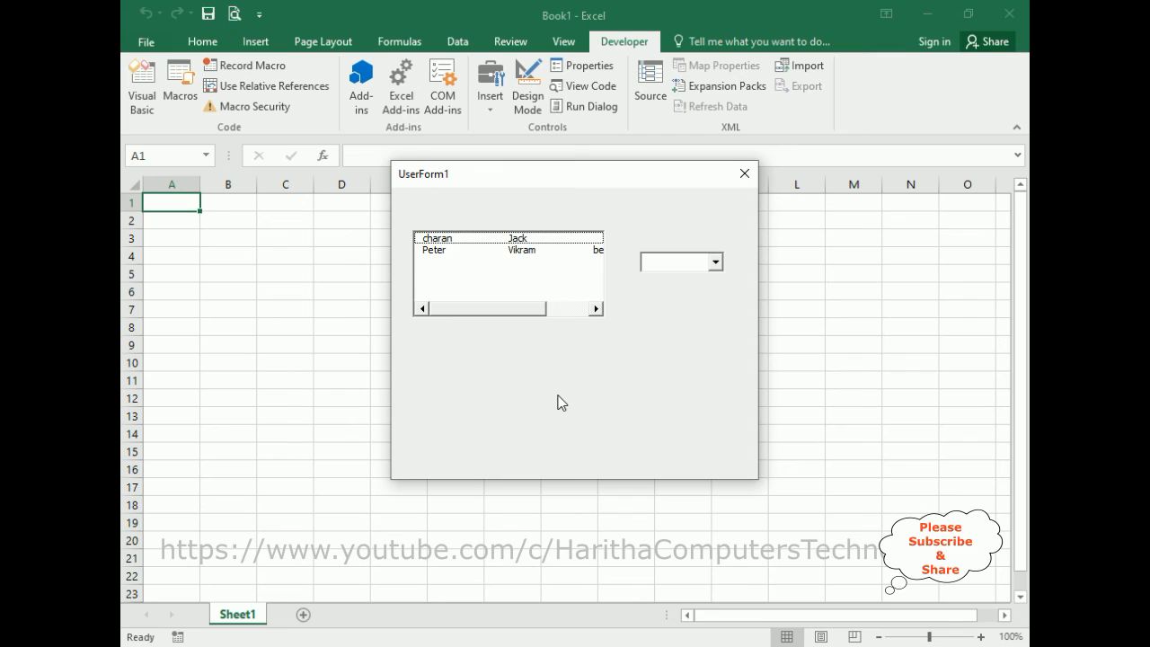